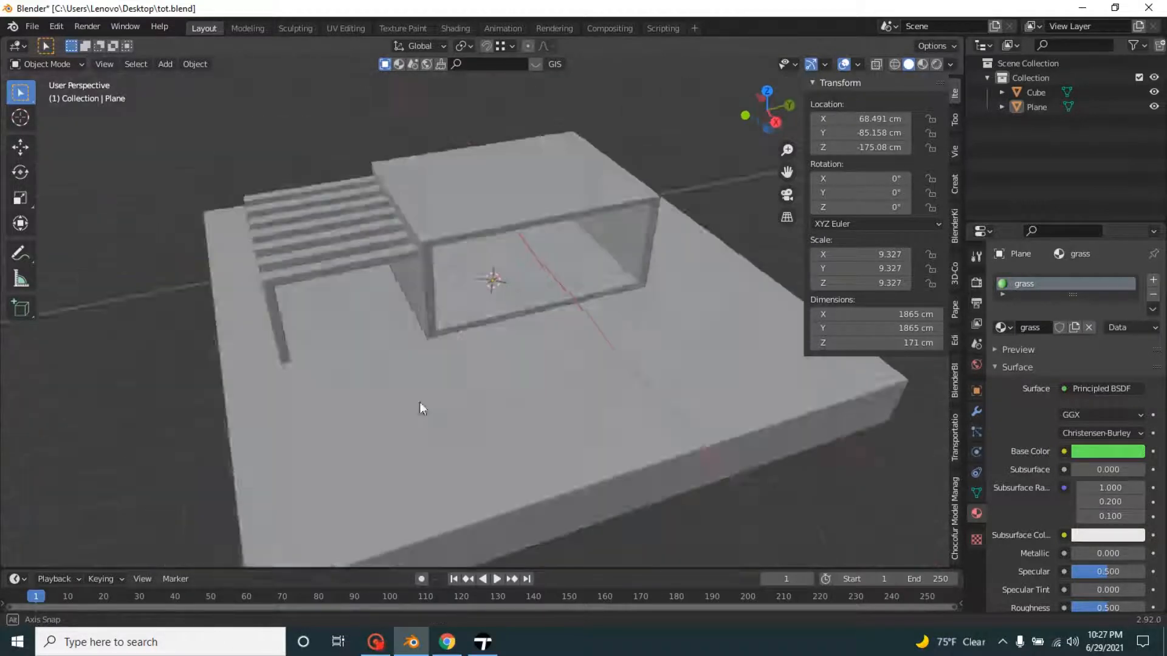
Orbit around the house model, then start an FBX export of the scene.
{"action": "left_click_drag", "start_coordinate": [420, 408], "coordinate": [522, 386]}
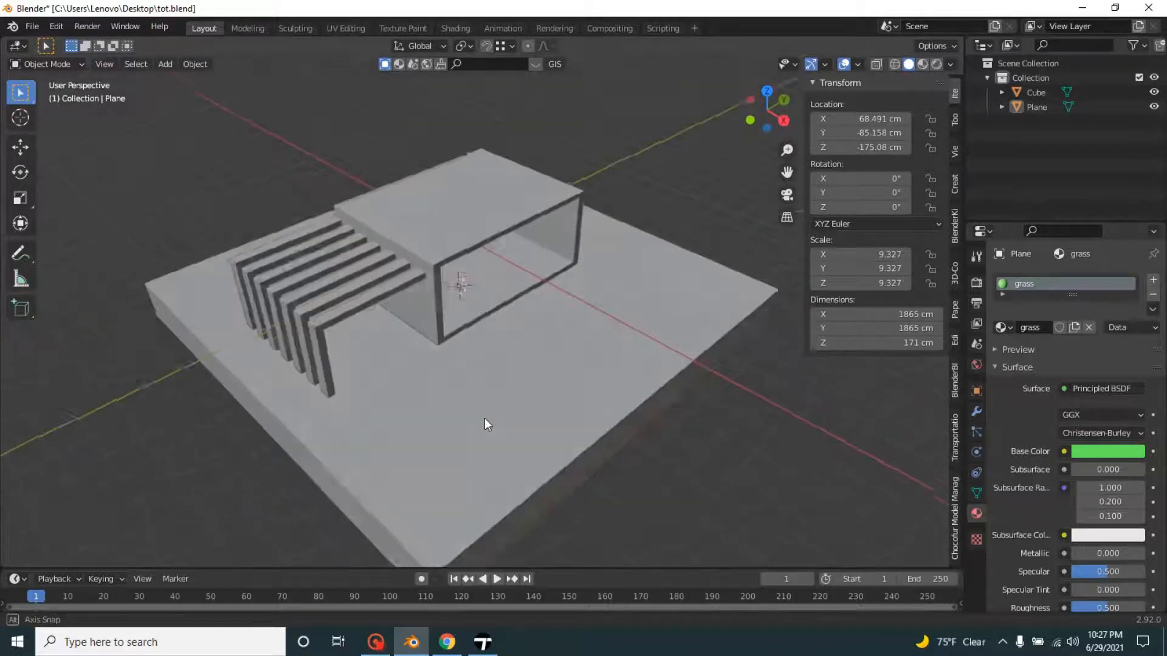
{"action": "left_click_drag", "start_coordinate": [484, 424], "coordinate": [606, 446]}
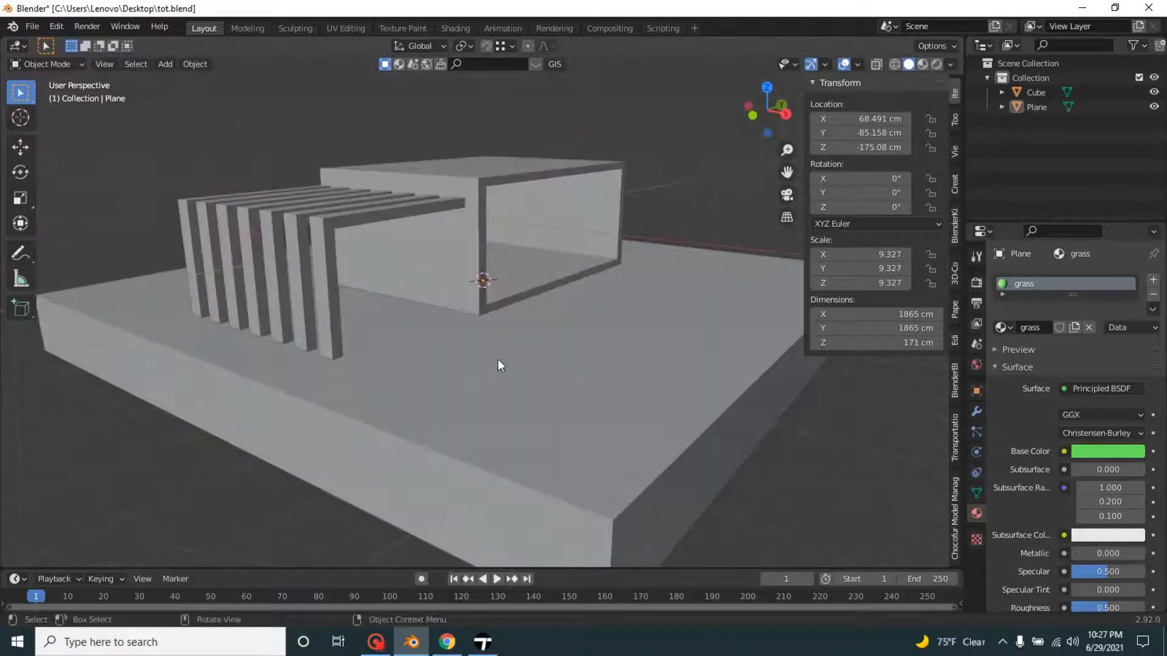
{"action": "left_click_drag", "start_coordinate": [498, 366], "coordinate": [543, 251]}
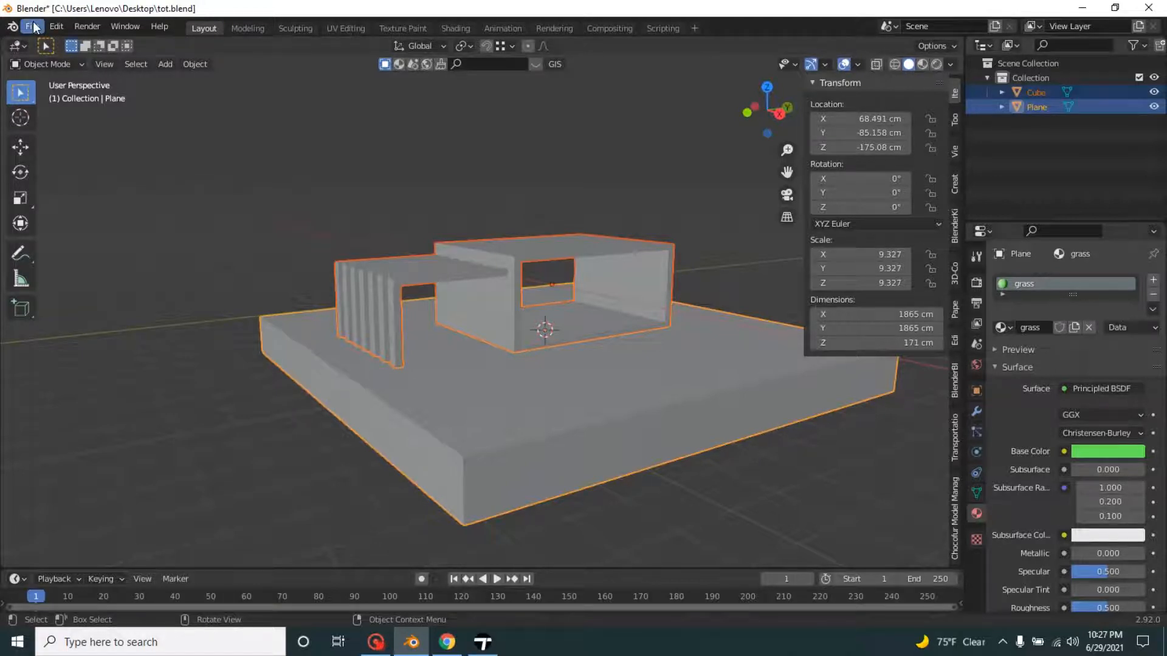
{"action": "left_click", "coordinate": [32, 27]}
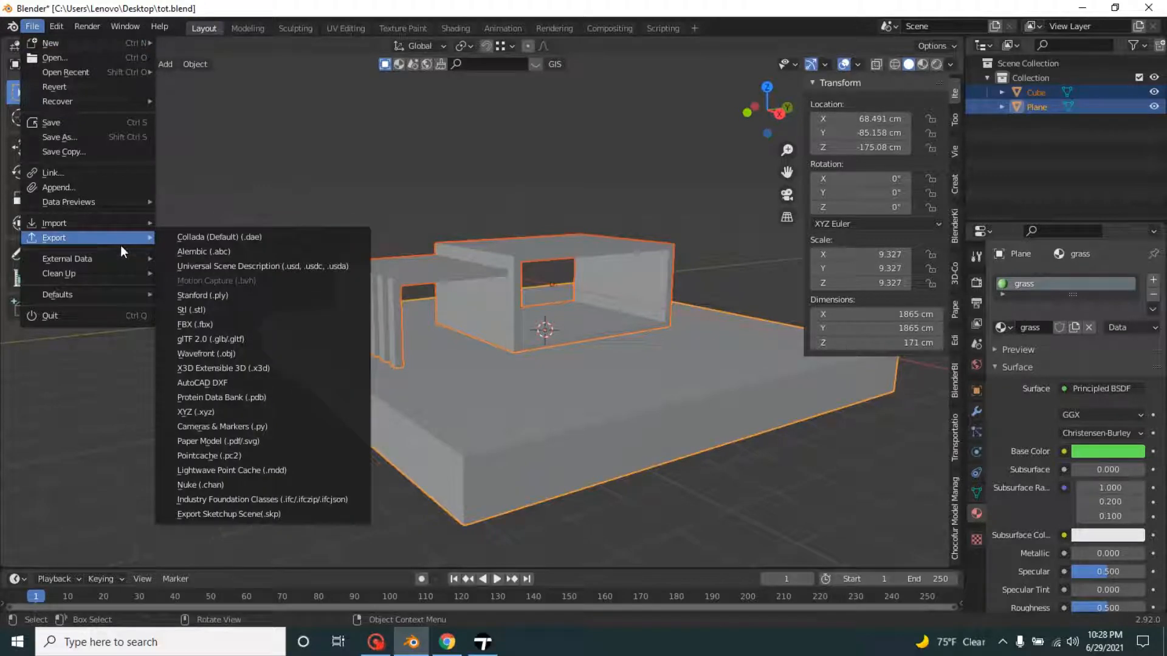
{"action": "mouse_move", "coordinate": [230, 324]}
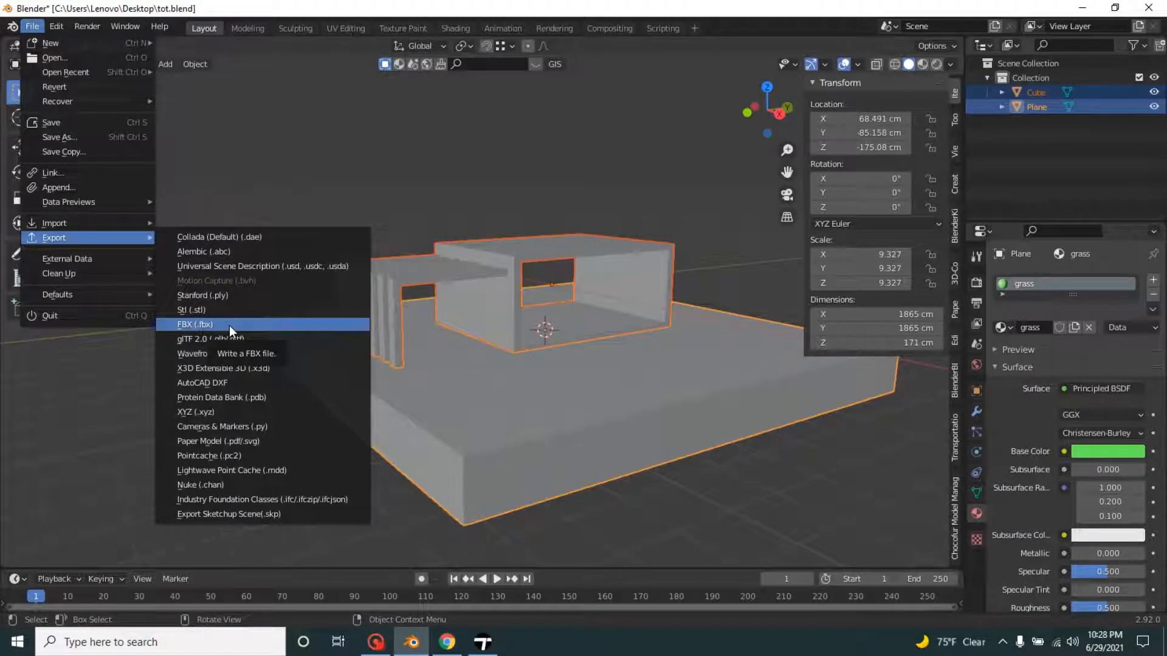
{"action": "left_click", "coordinate": [195, 325]}
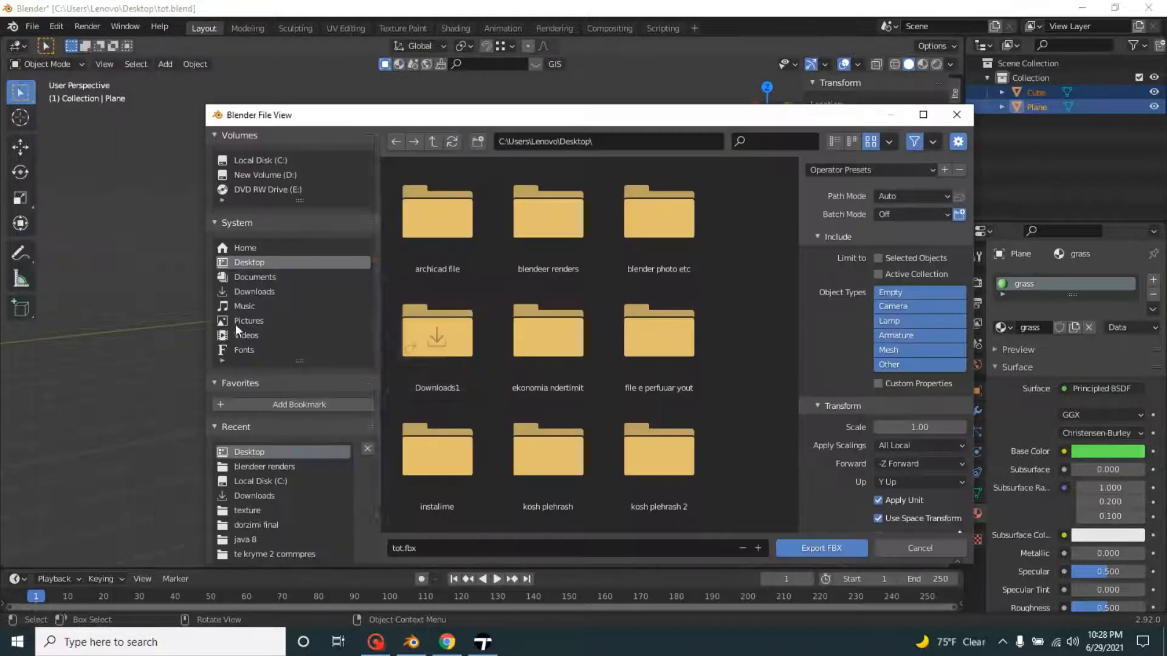
{"action": "mouse_move", "coordinate": [265, 263]}
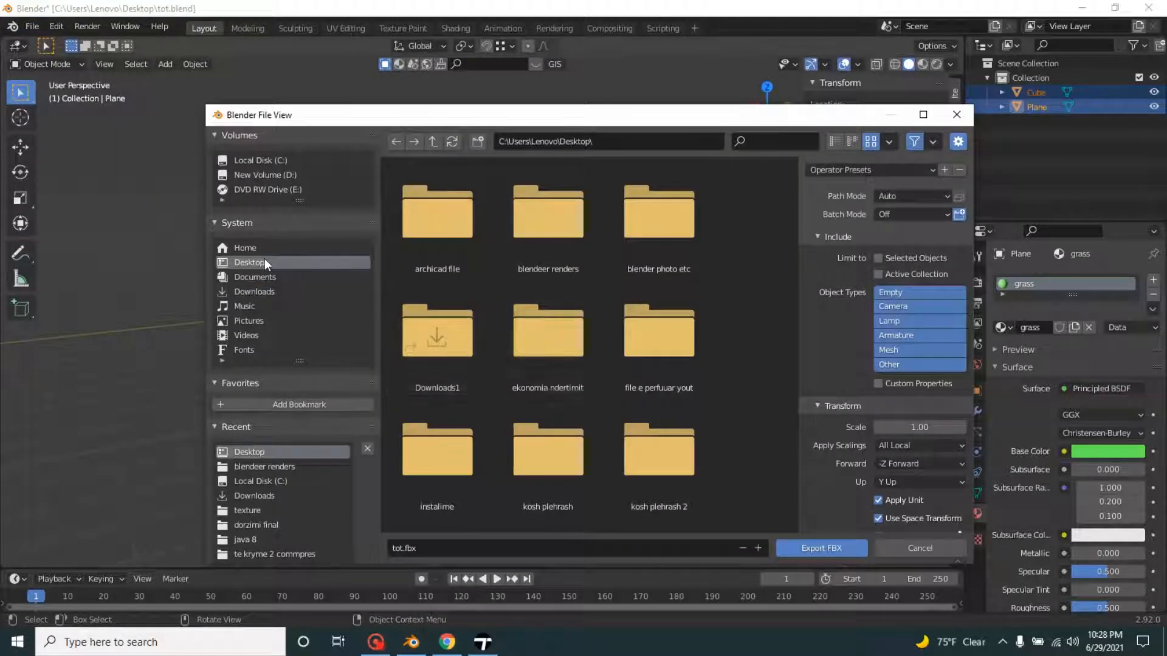
{"action": "mouse_move", "coordinate": [915, 258]}
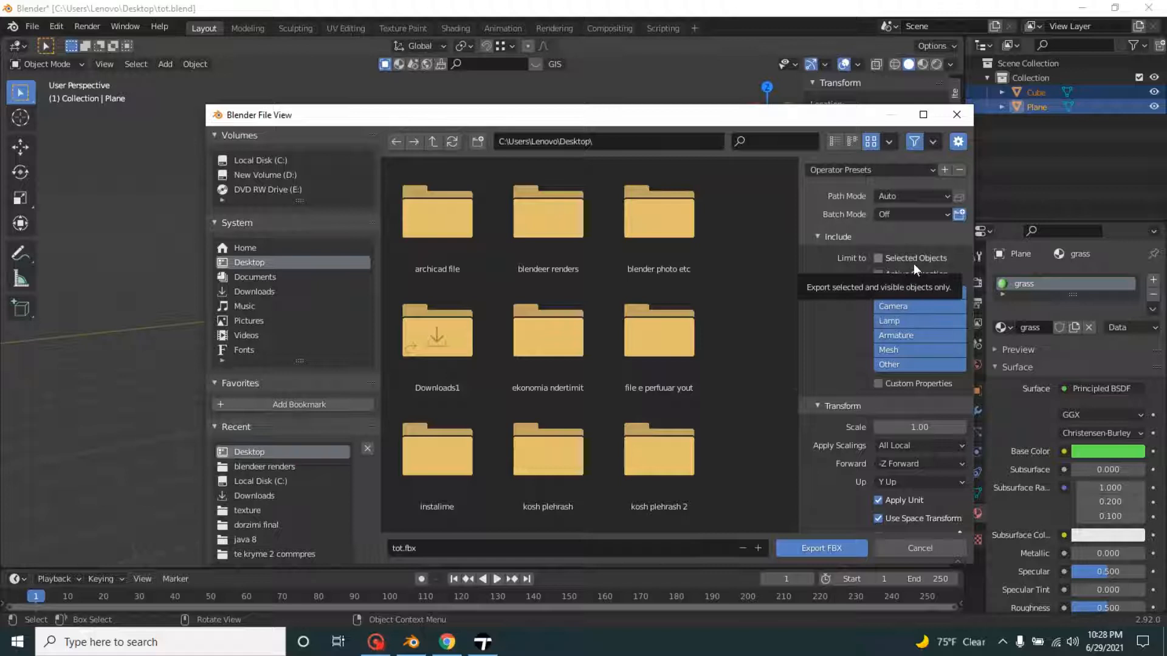
{"action": "mouse_move", "coordinate": [884, 263]}
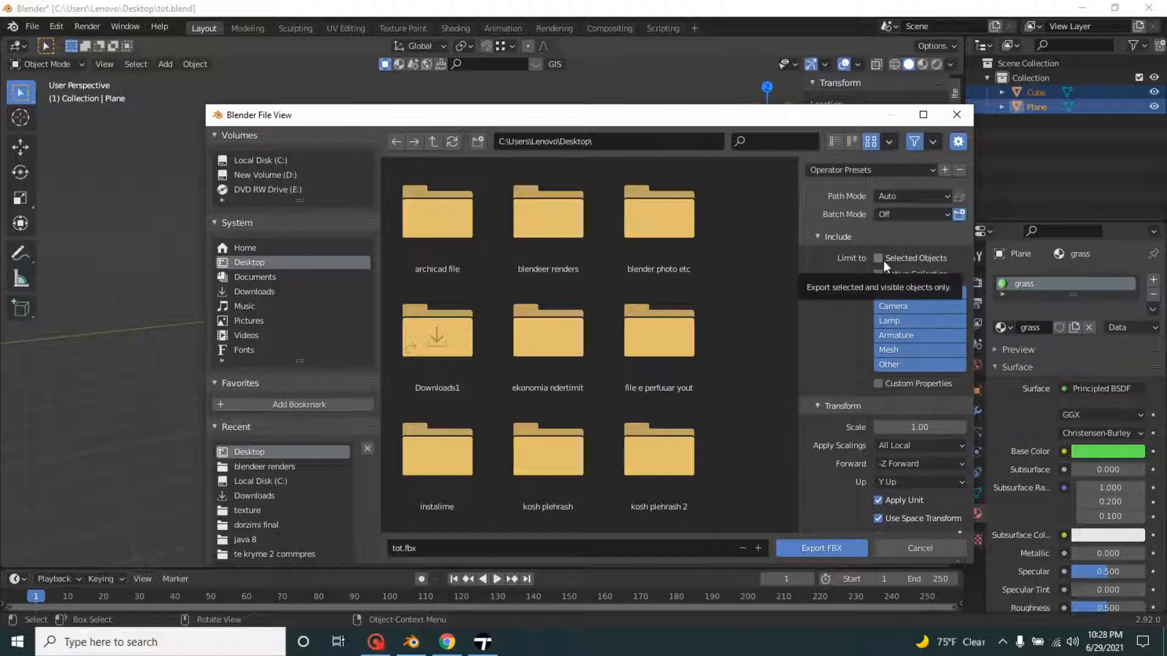
Export the selected objects as export.fbx to the Desktop with Z up, then switch to Twinmotion.
{"action": "left_click", "coordinate": [878, 258]}
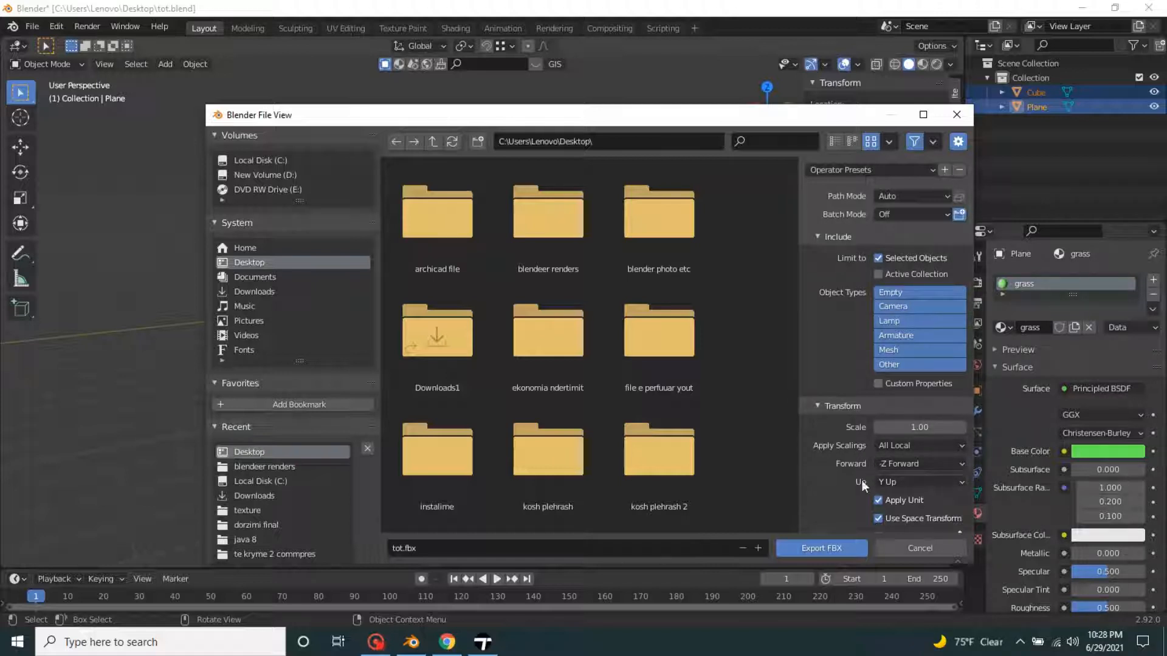
{"action": "left_click", "coordinate": [919, 481]}
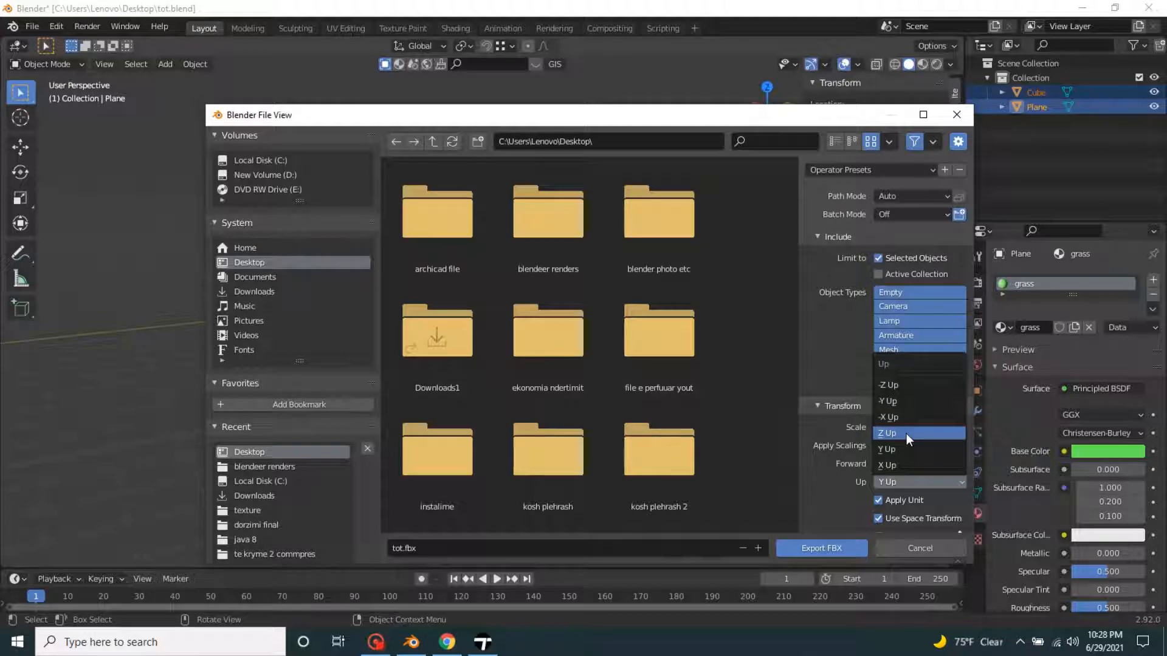
{"action": "left_click", "coordinate": [919, 433]}
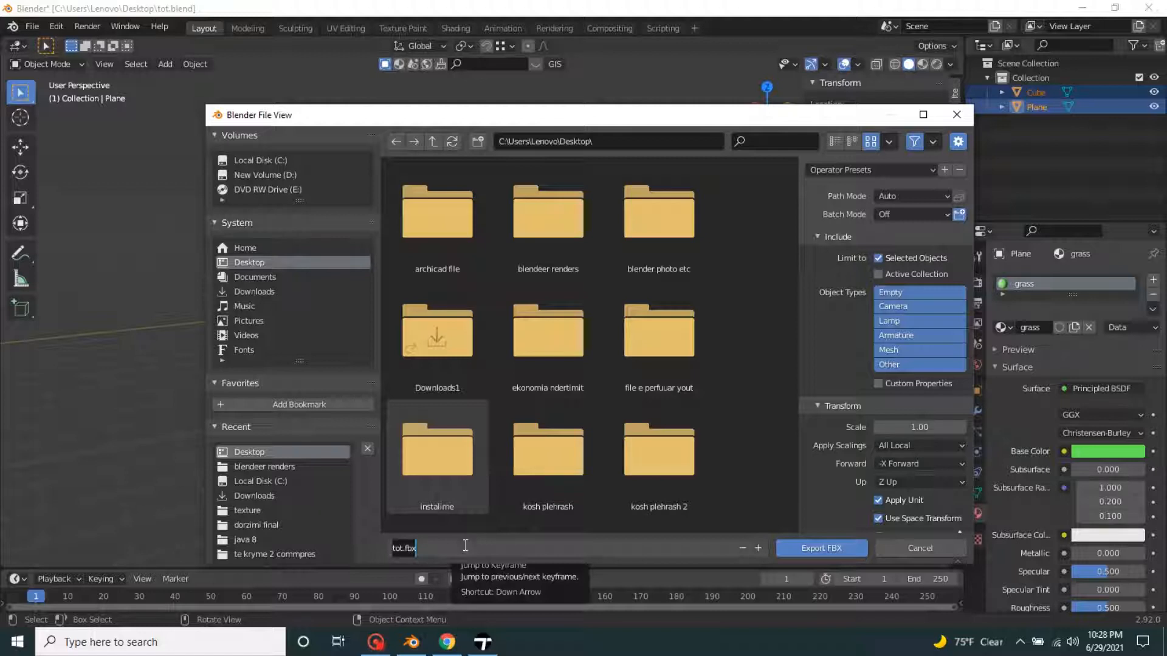
{"action": "type", "text": "export"}
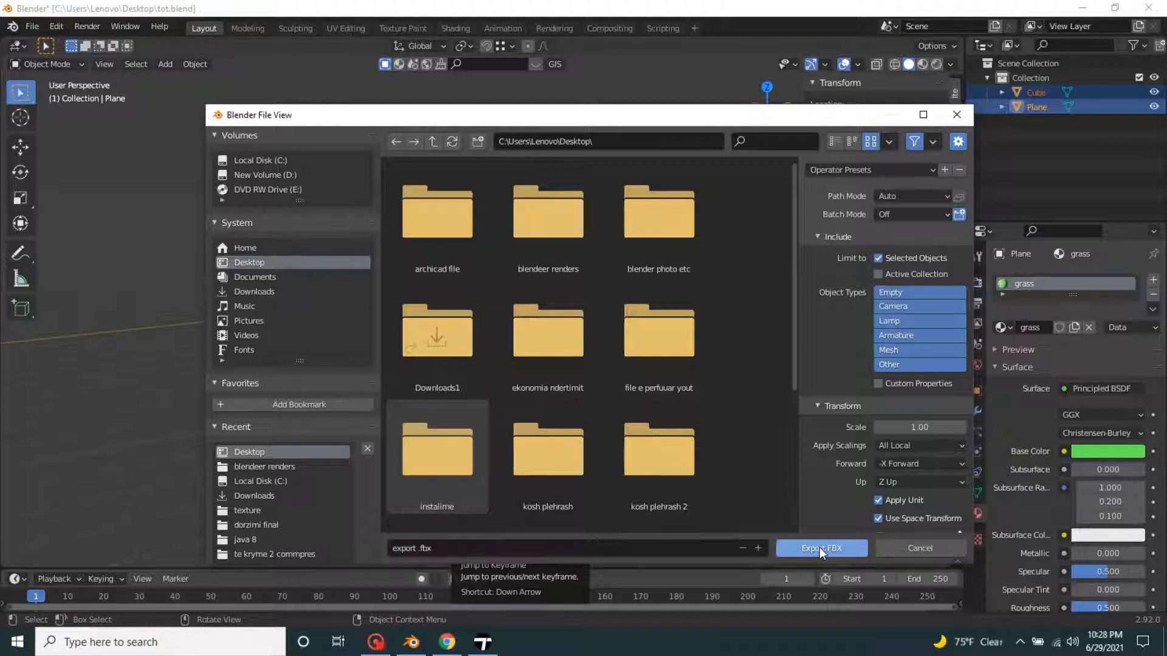
{"action": "left_click", "coordinate": [822, 548]}
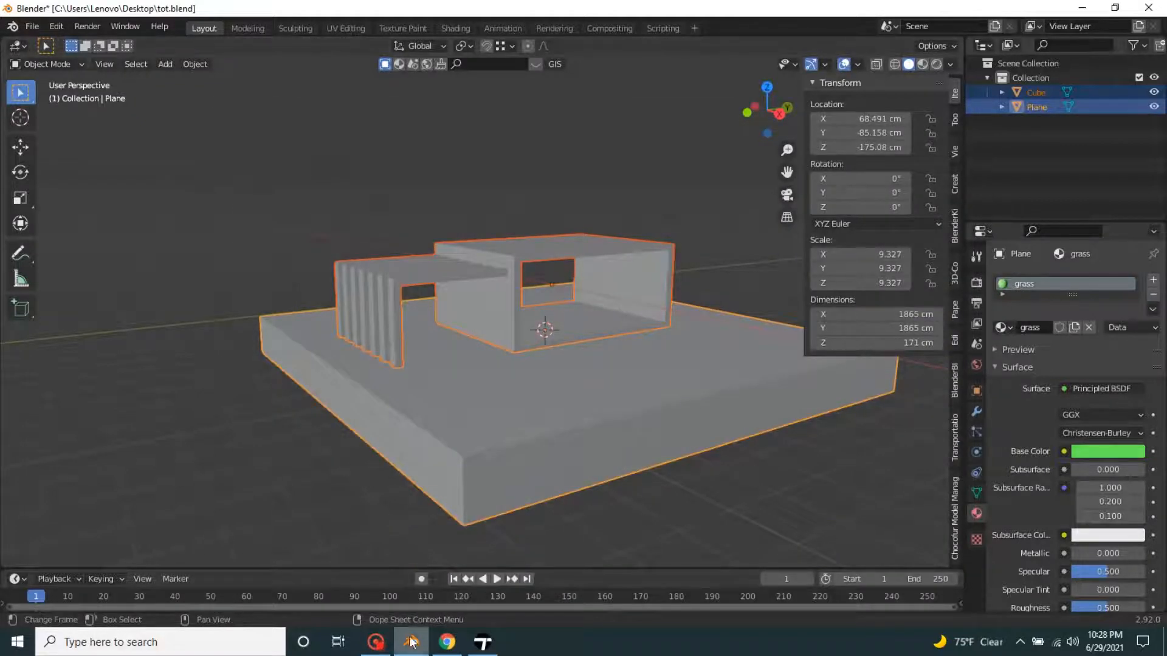
{"action": "left_click", "coordinate": [481, 640]}
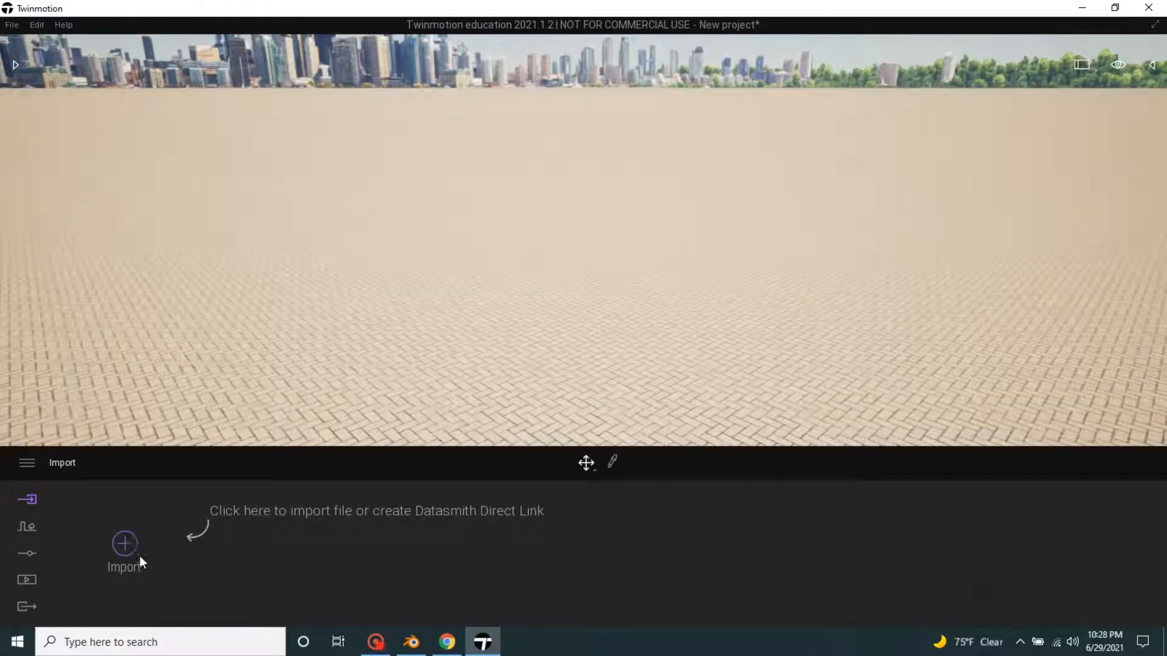
Import export.fbx from the Desktop into the new Twinmotion project.
{"action": "left_click", "coordinate": [124, 543]}
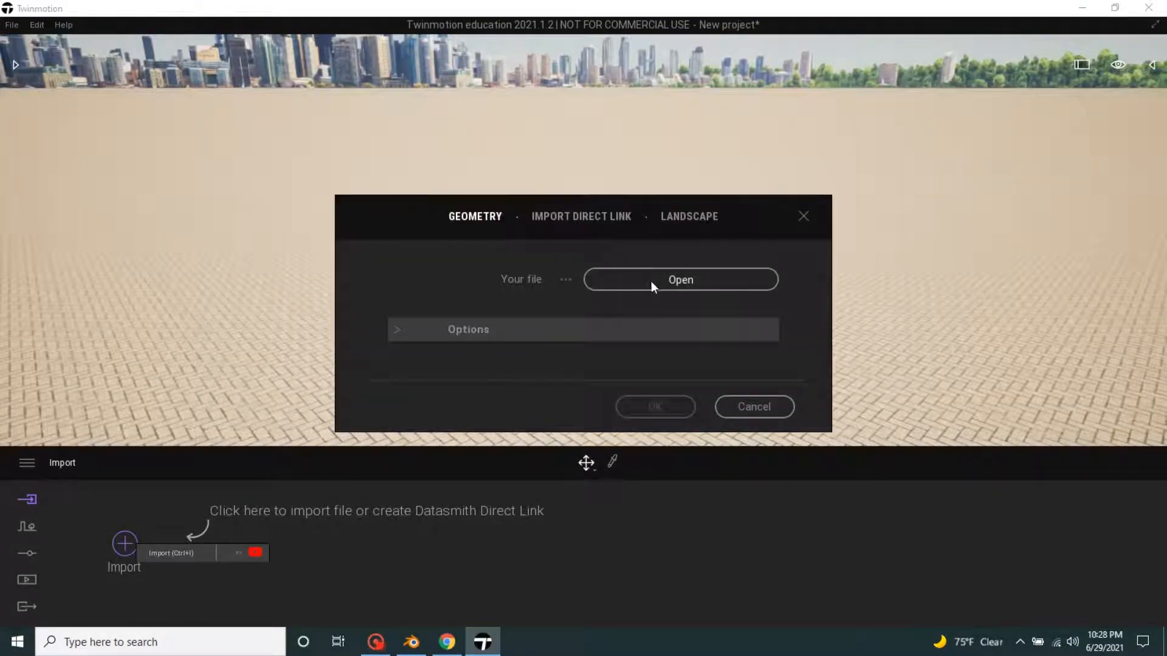
{"action": "left_click", "coordinate": [681, 279]}
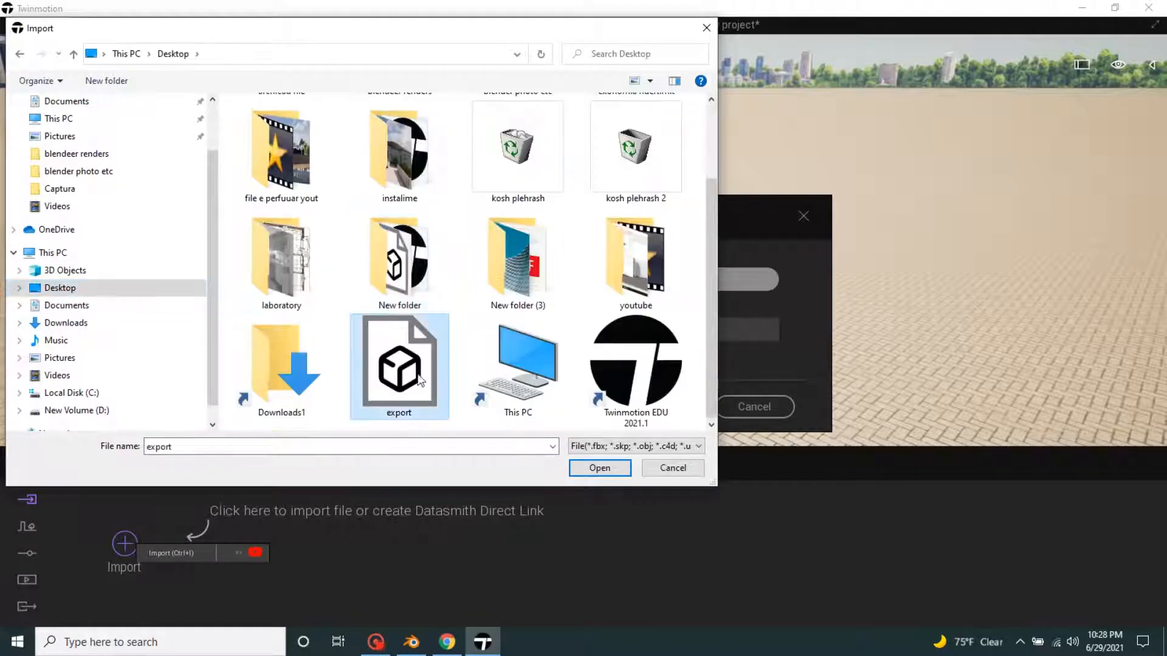
{"action": "left_click", "coordinate": [601, 468]}
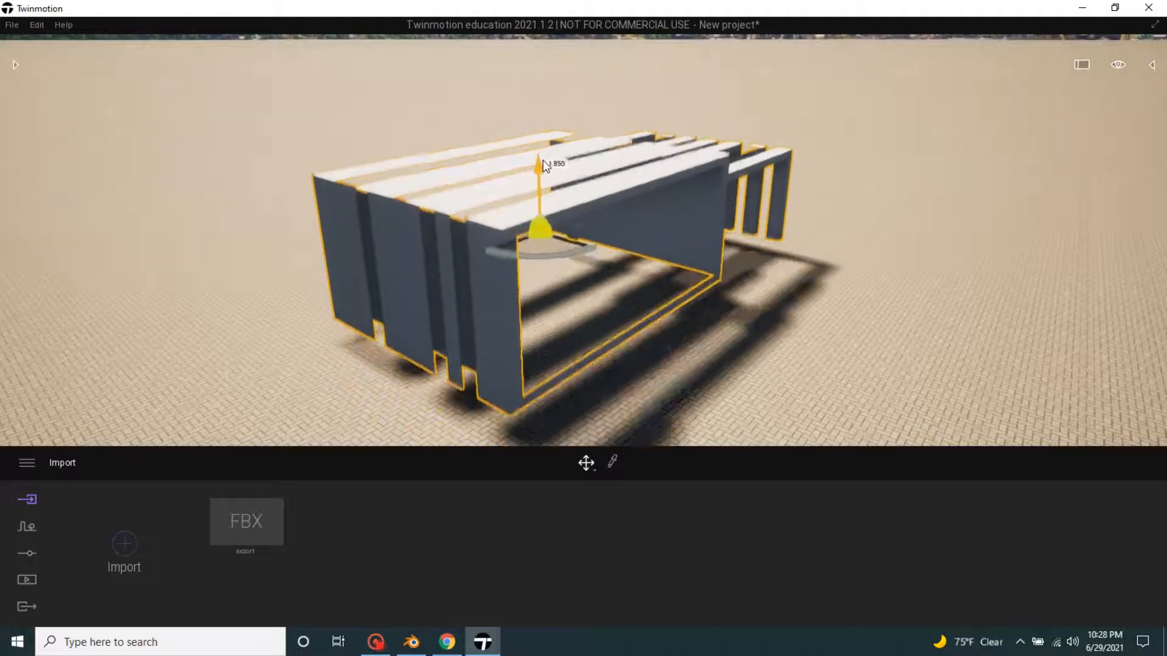
Rotate the imported house upright on its ground, then return to Blender.
{"action": "left_click_drag", "start_coordinate": [542, 164], "coordinate": [559, 199]}
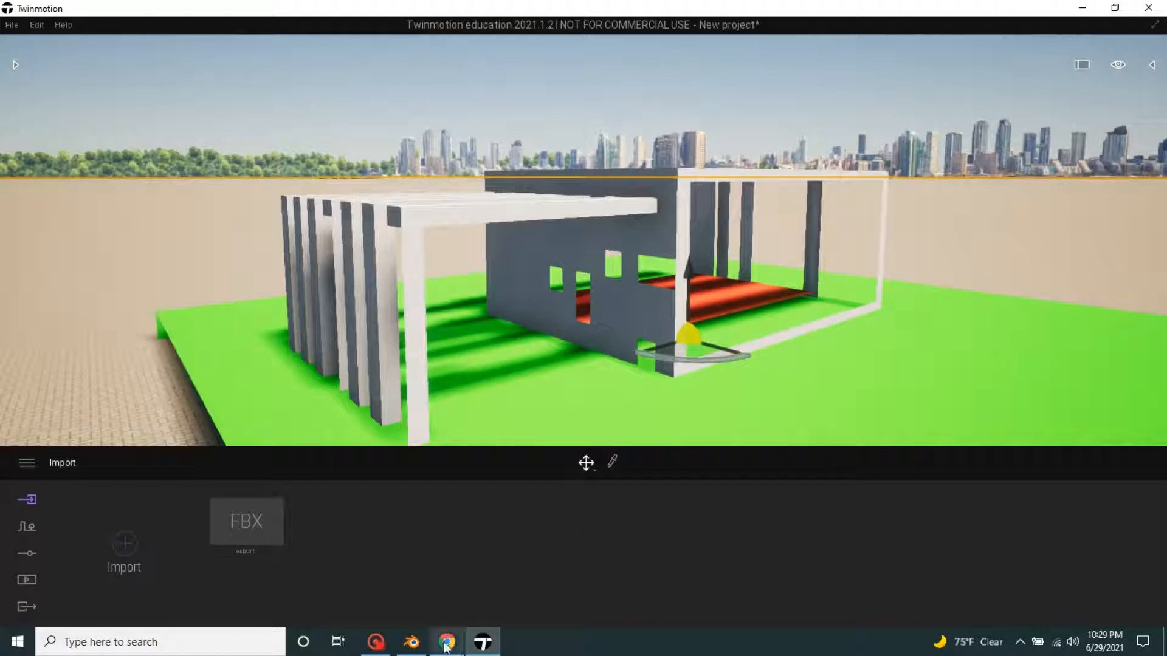
{"action": "left_click", "coordinate": [409, 642]}
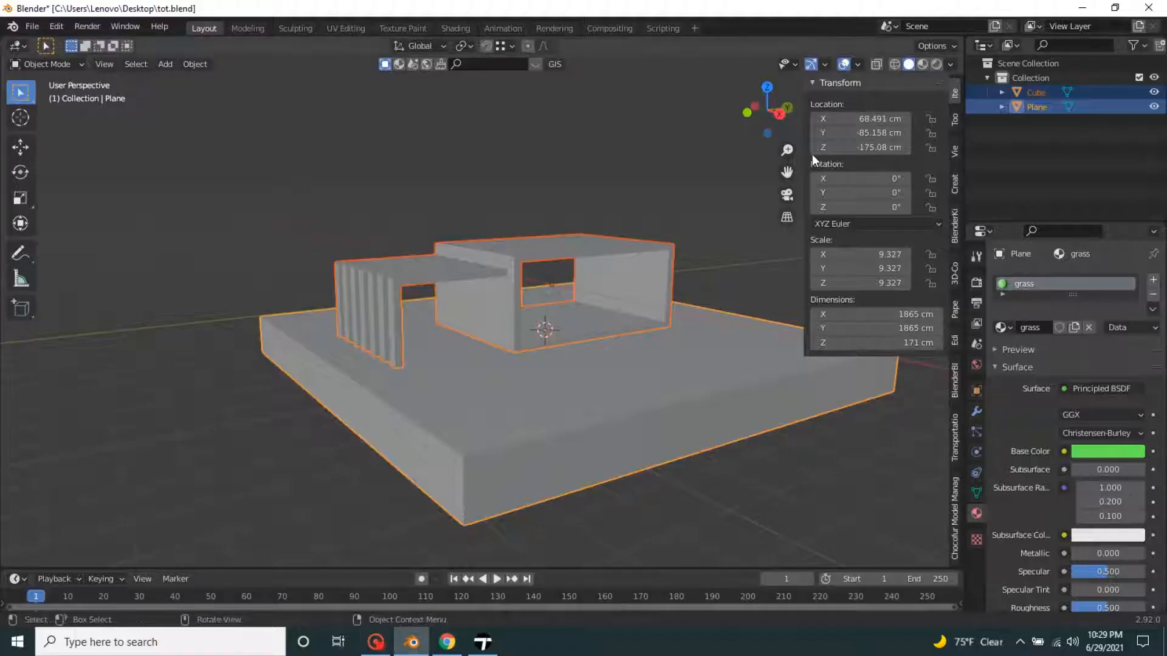
Enable the Face Orientation overlay and enter Edit Mode on the house mesh.
{"action": "left_click", "coordinate": [846, 63]}
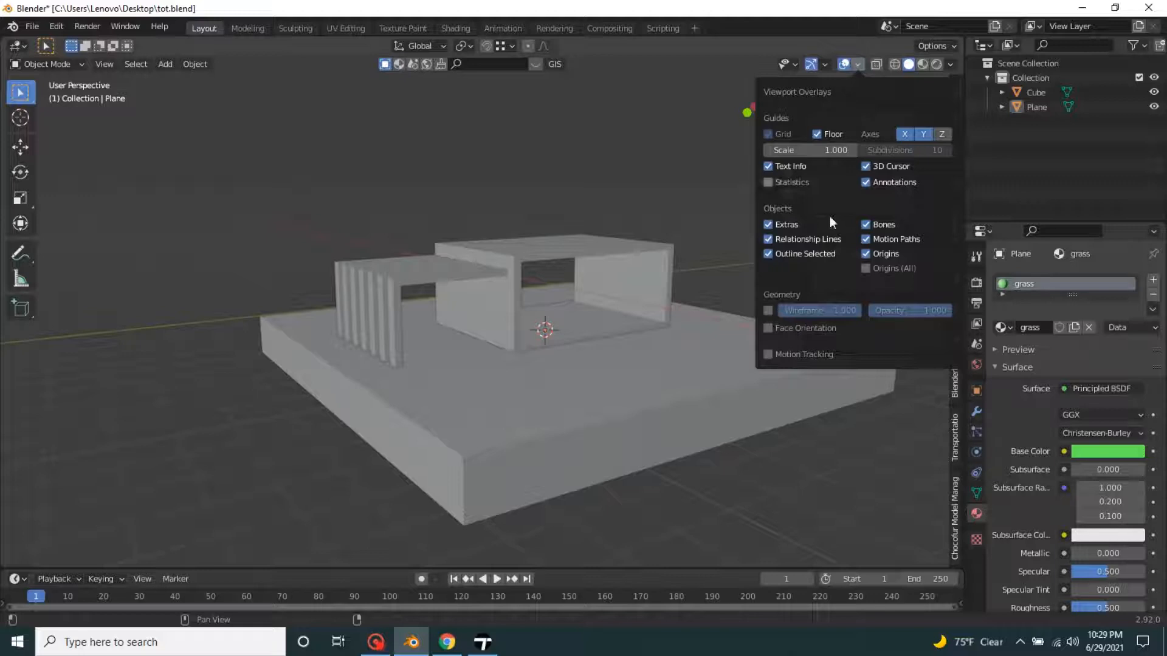
{"action": "left_click", "coordinate": [768, 328]}
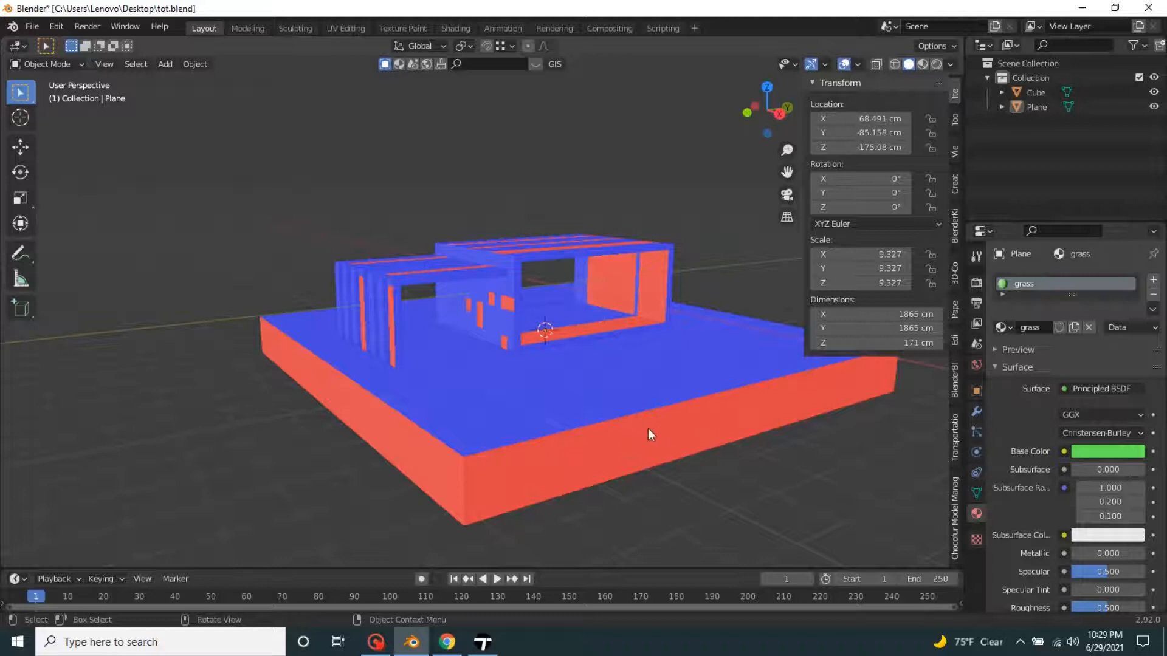
{"action": "mouse_move", "coordinate": [637, 445]}
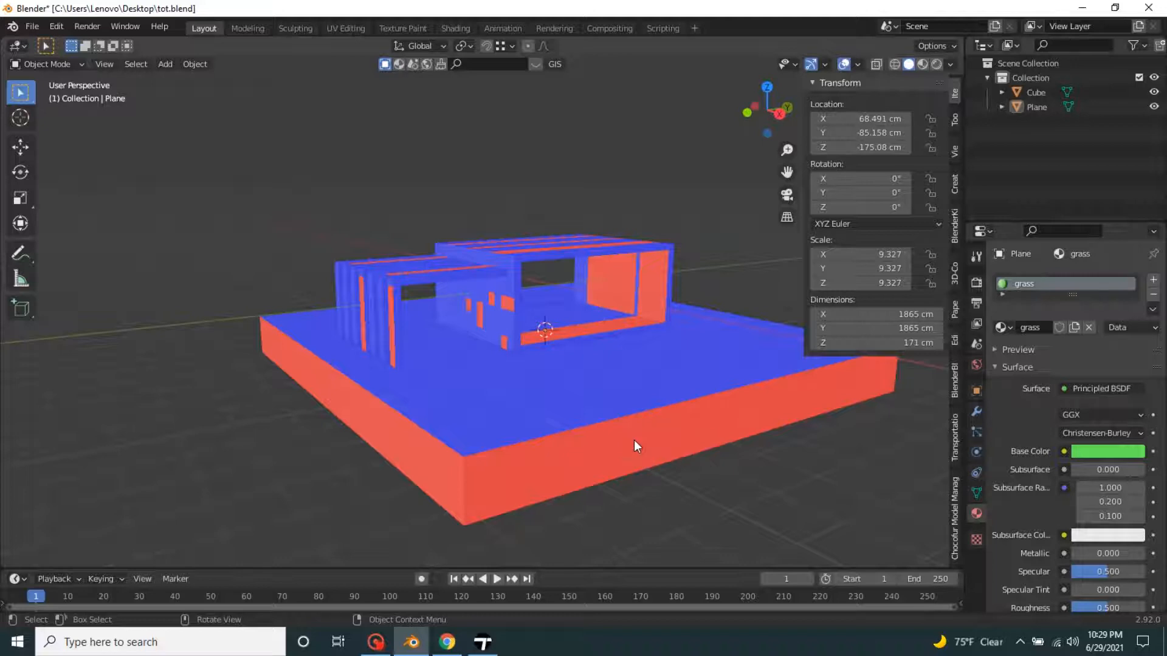
{"action": "mouse_move", "coordinate": [630, 375]}
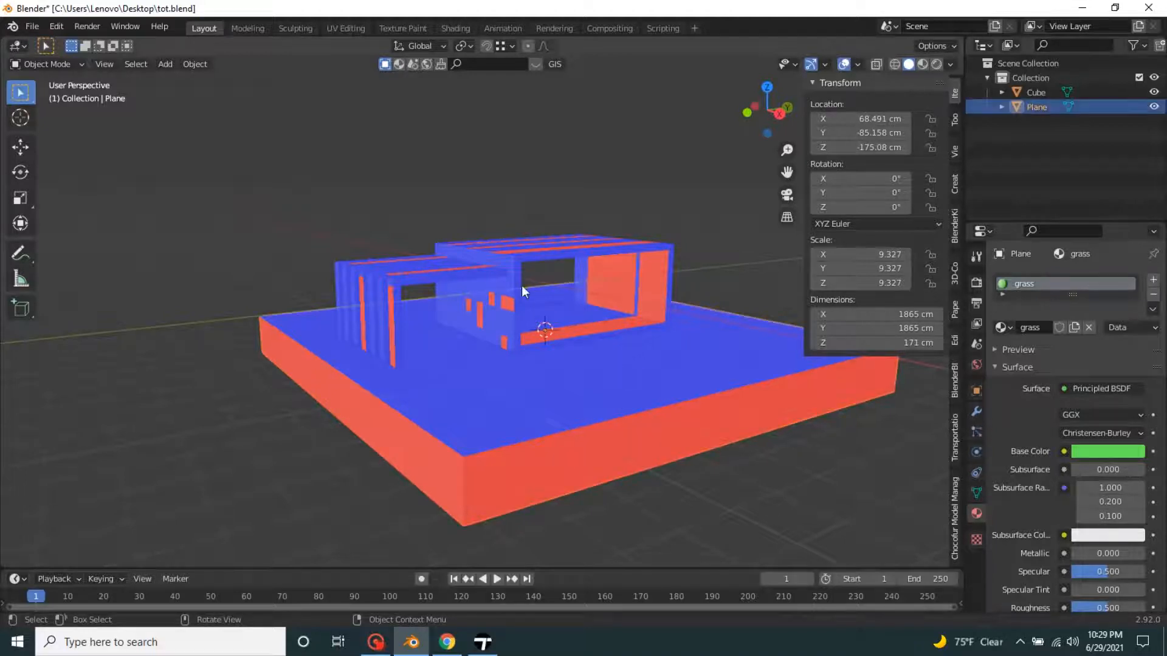
{"action": "key", "text": "Tab"}
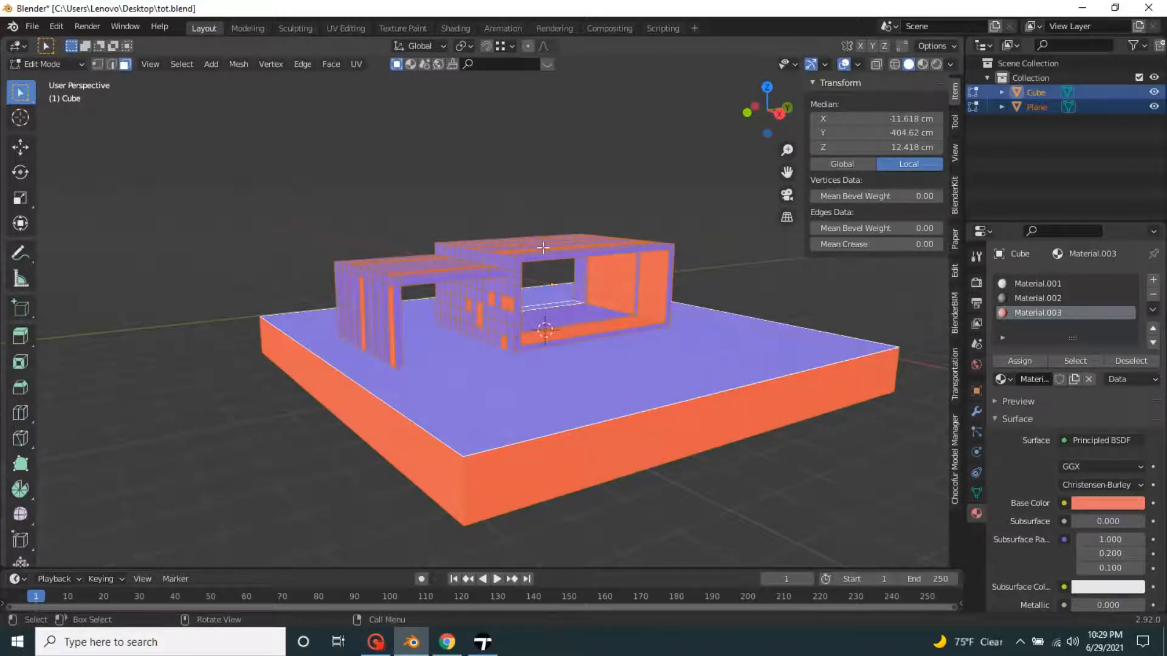
Recalculate the face normals outward, re-export the FBX and switch to Twinmotion.
{"action": "key", "text": "alt+n"}
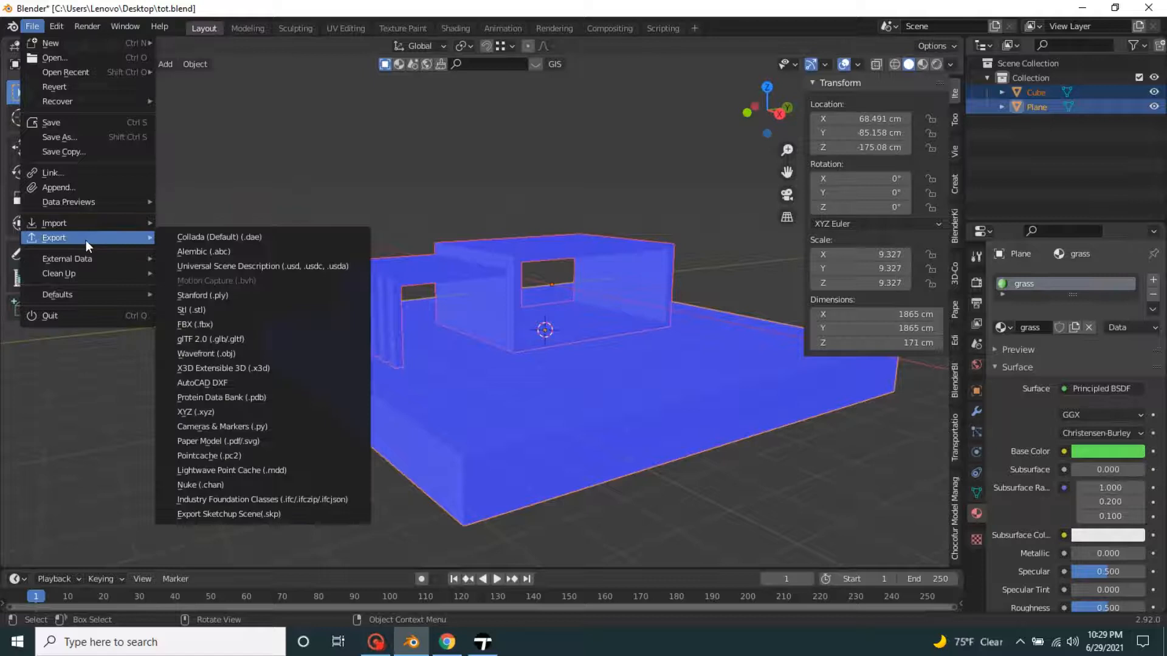
{"action": "left_click", "coordinate": [194, 324]}
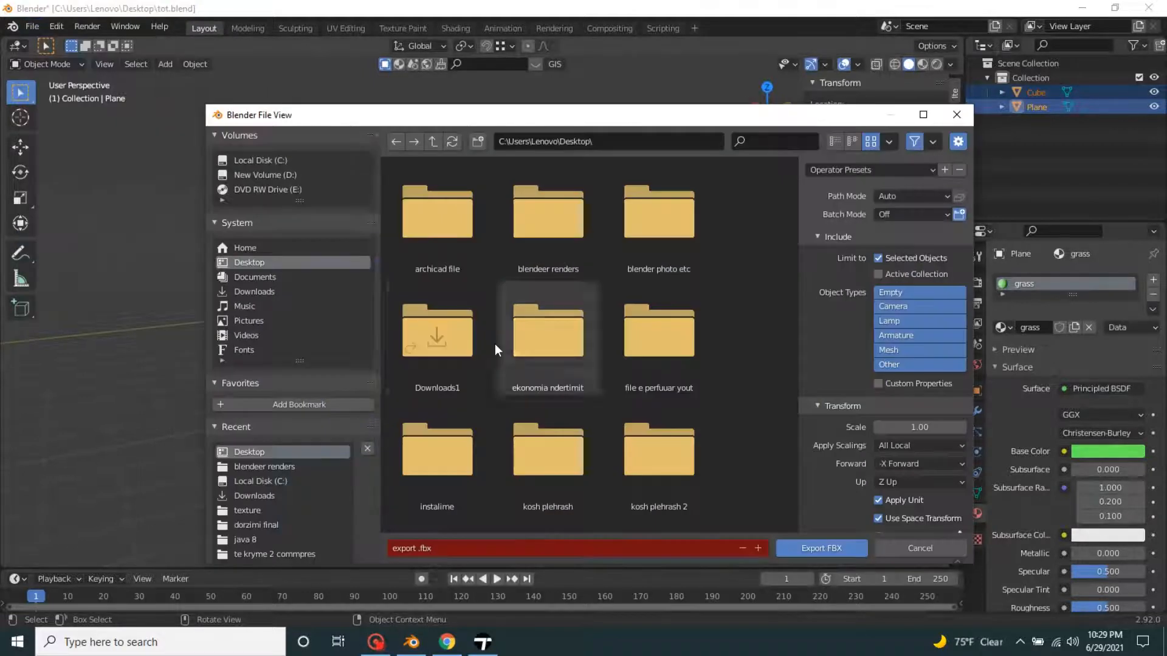
{"action": "scroll", "scroll_direction": "down", "scroll_amount": 3}
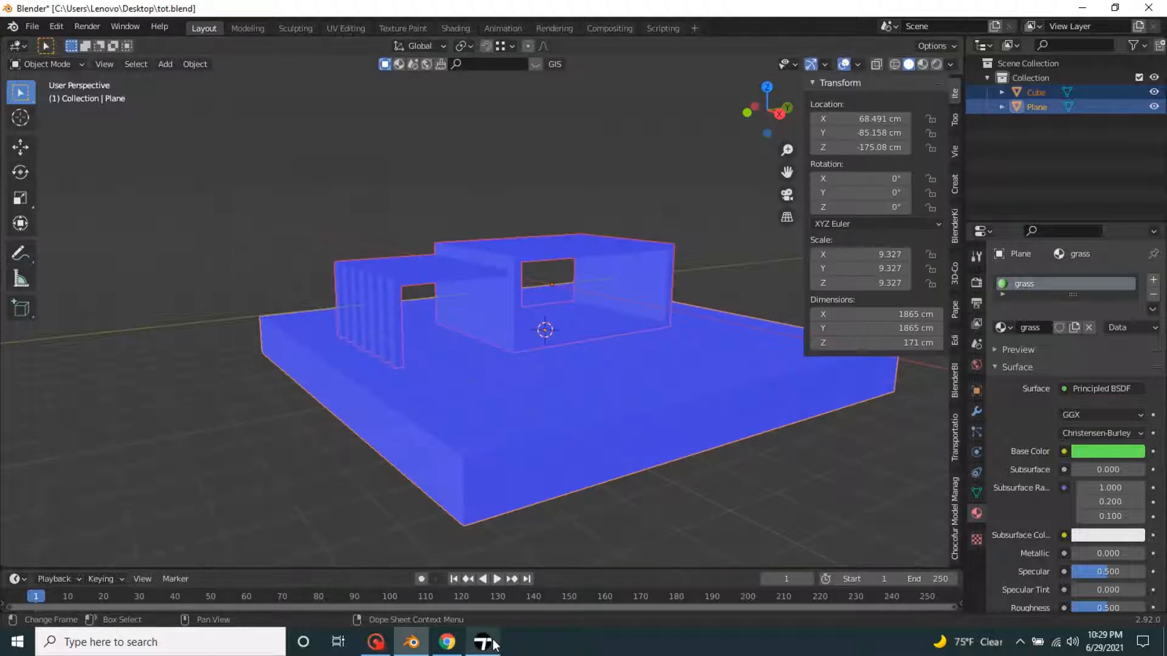
{"action": "left_click", "coordinate": [481, 642]}
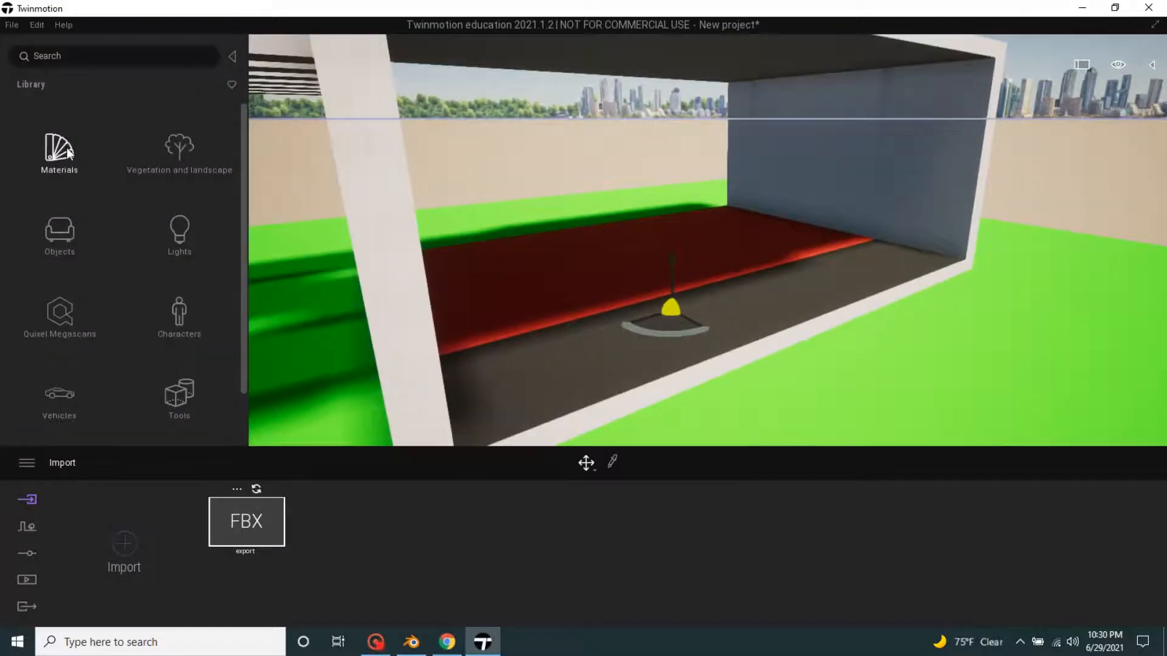
{"action": "mouse_move", "coordinate": [69, 154]}
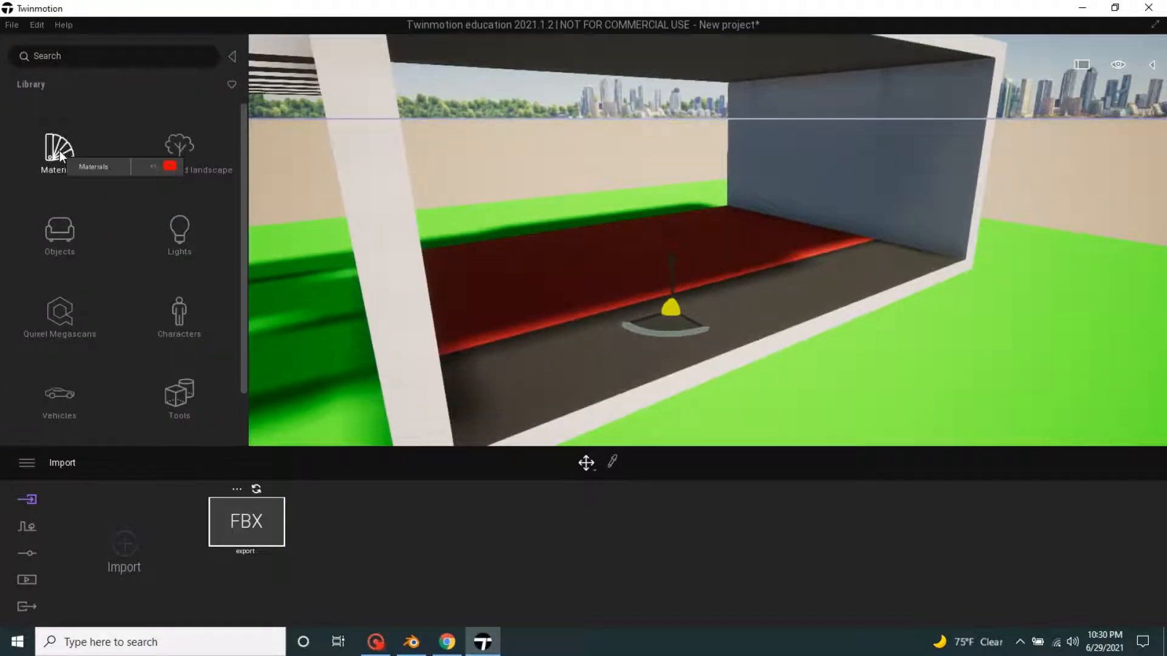
Apply the Ipe A wood material to the house floor with Cubic UVs mapping.
{"action": "left_click", "coordinate": [59, 147]}
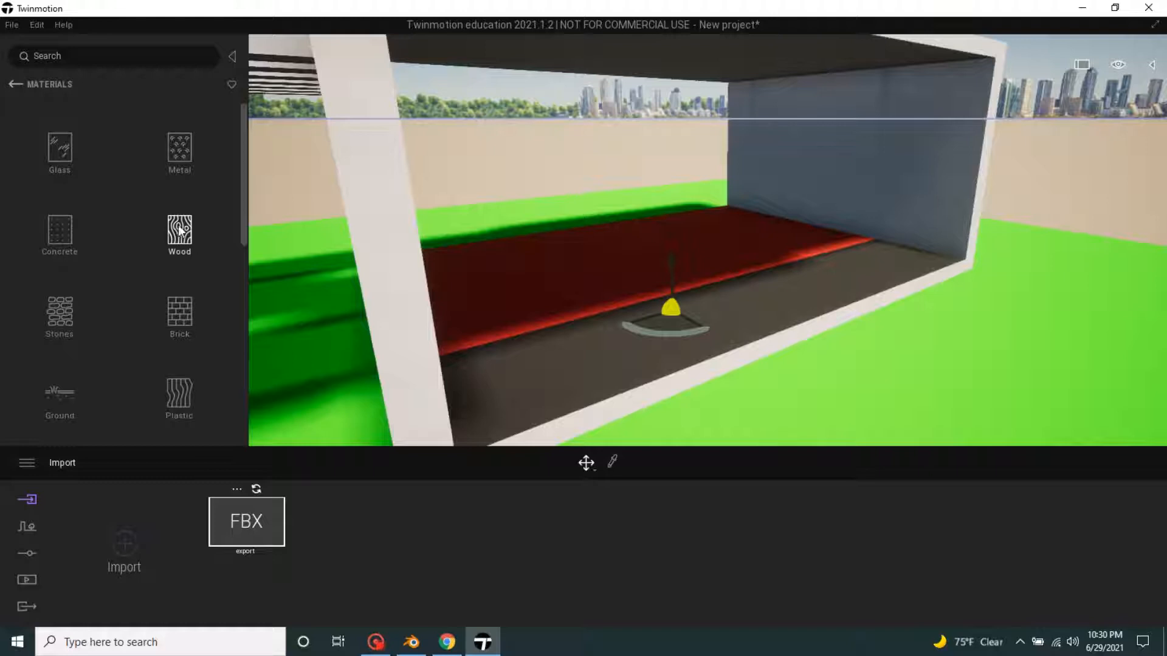
{"action": "left_click", "coordinate": [179, 231]}
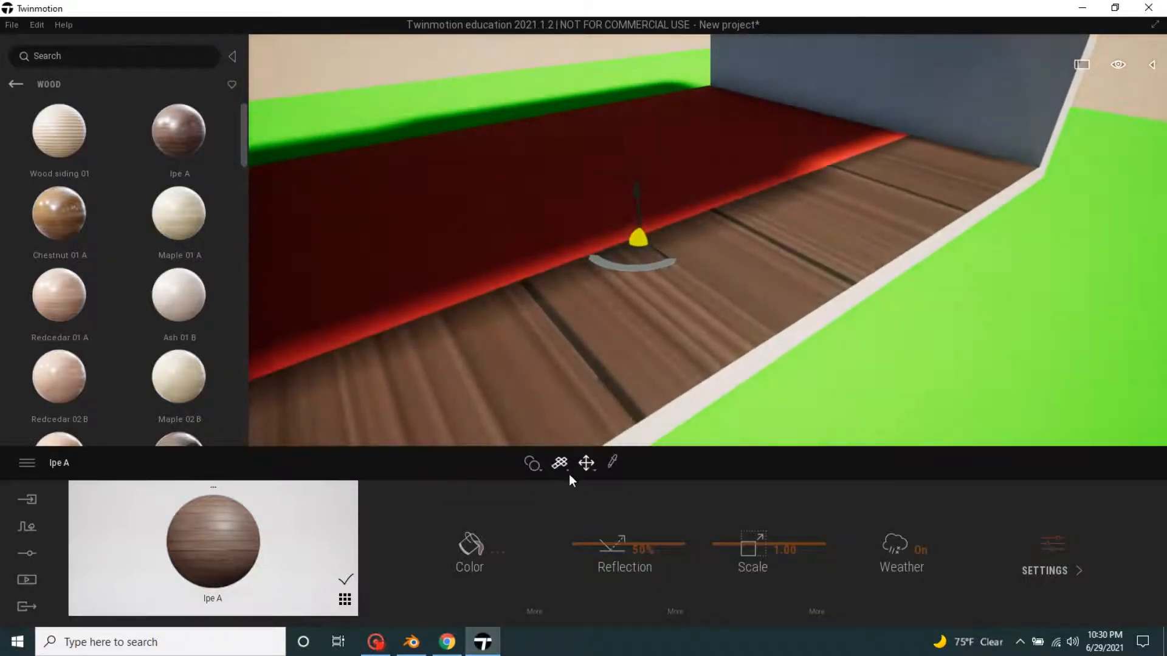
{"action": "left_click", "coordinate": [557, 462]}
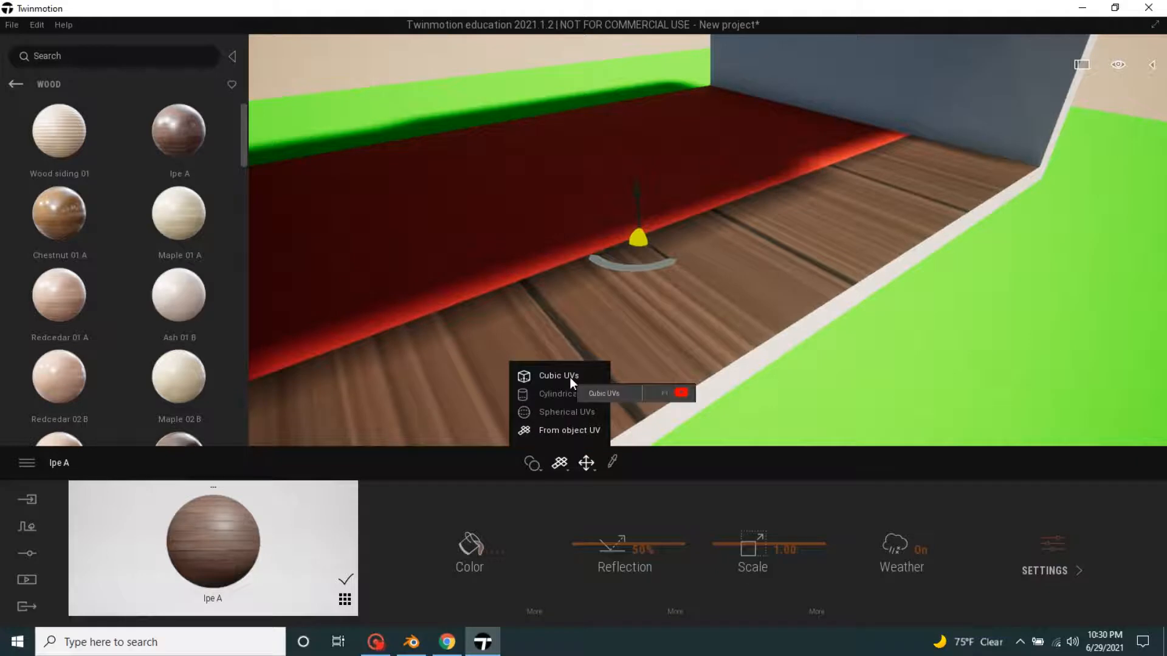
{"action": "left_click", "coordinate": [558, 376]}
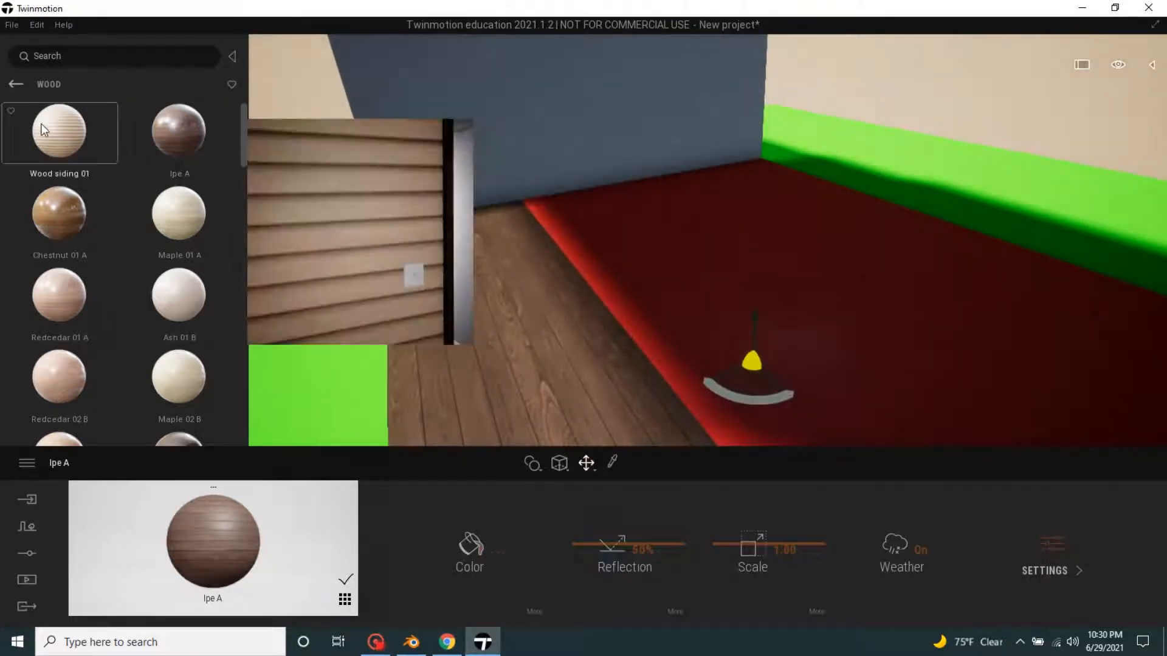
Apply the Grass 1 nature material to the ground surrounding the house.
{"action": "left_click", "coordinate": [58, 128]}
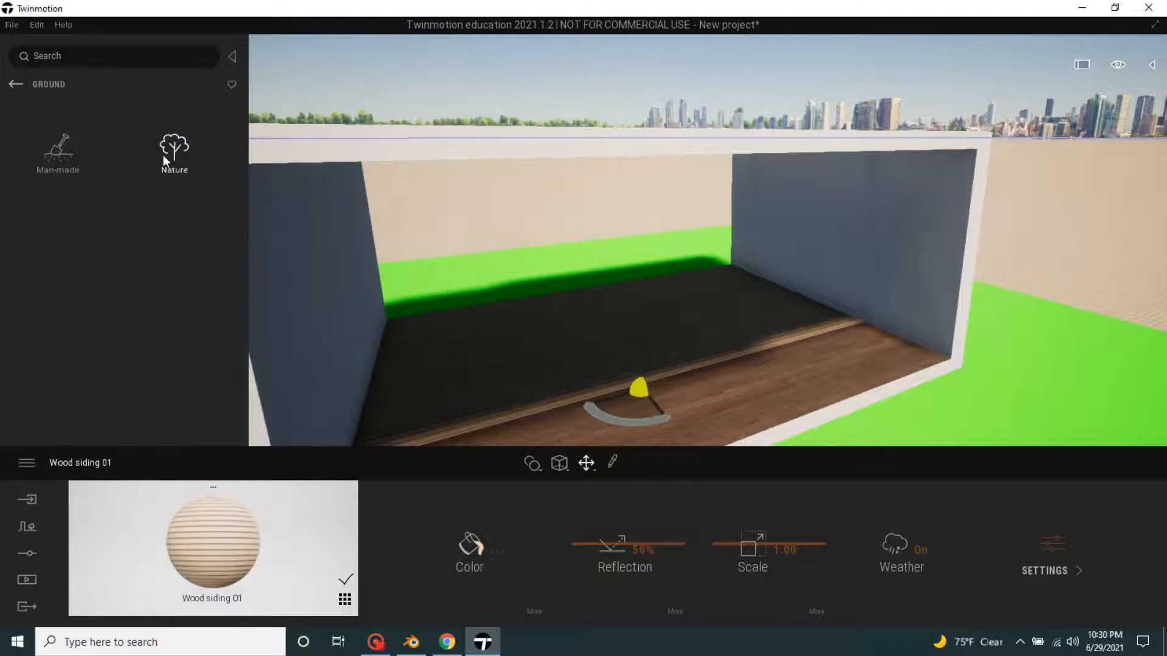
{"action": "left_click", "coordinate": [174, 146]}
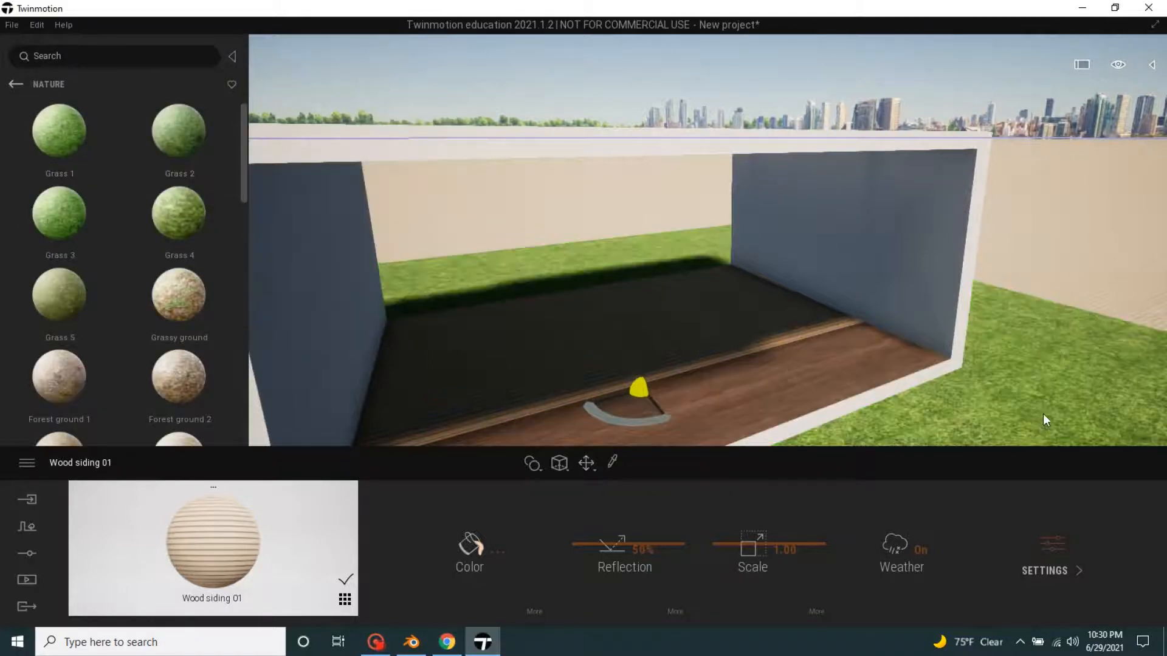
{"action": "left_click", "coordinate": [58, 131]}
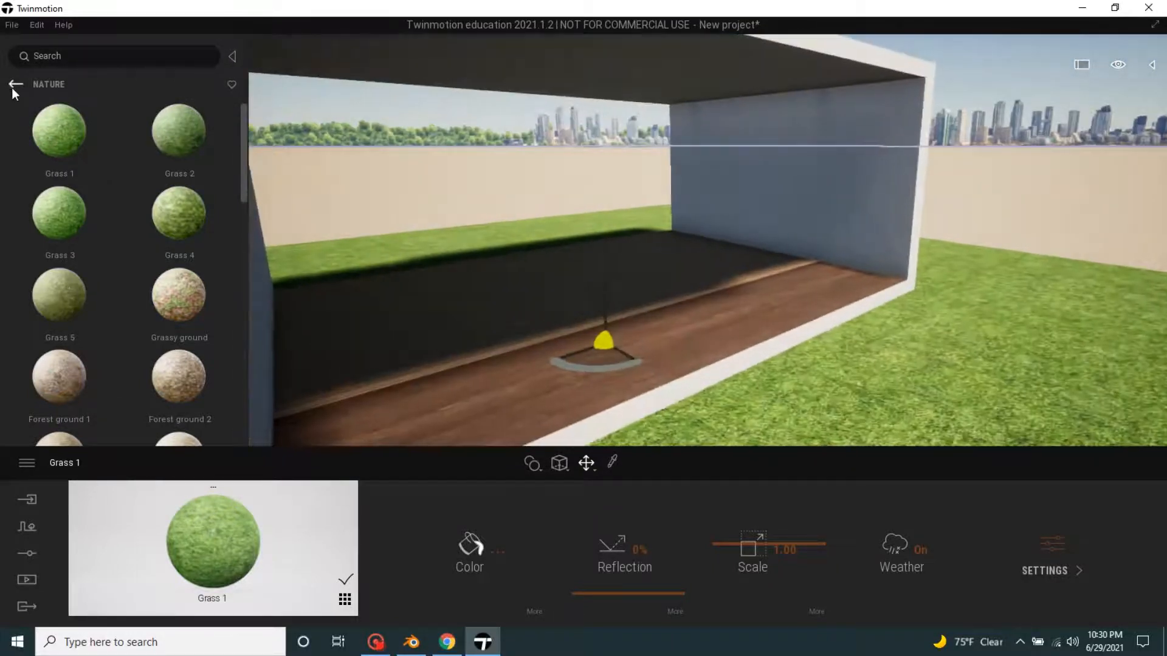
{"action": "left_click", "coordinate": [14, 83]}
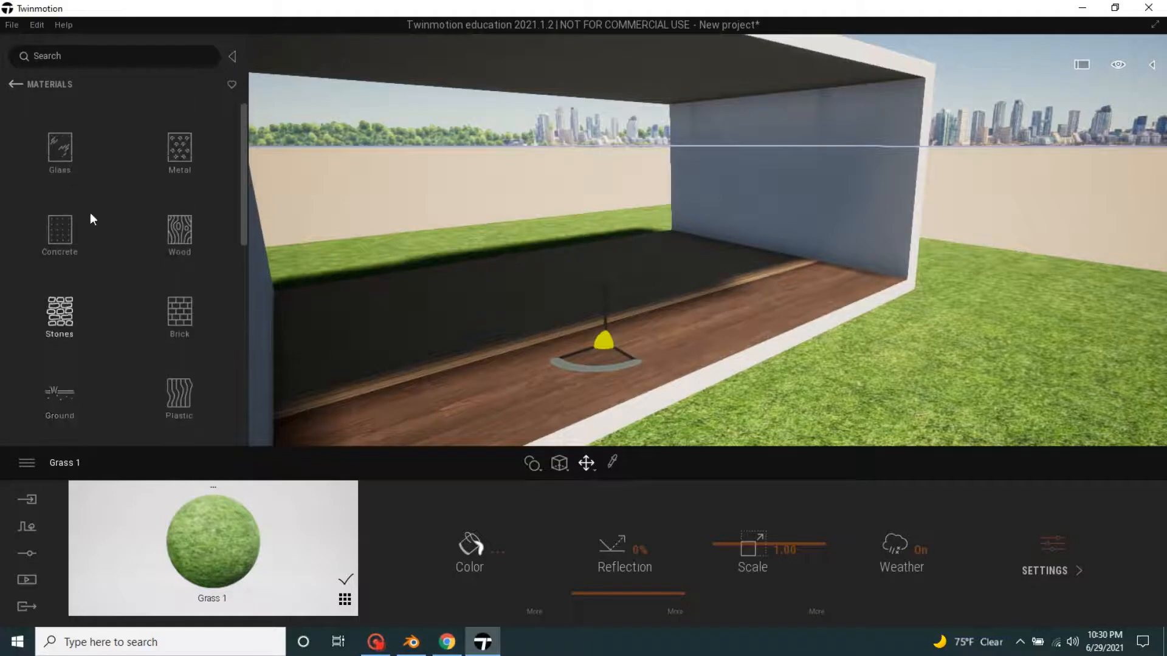
Place a tree from the vegetation library on the lawn beside the house.
{"action": "left_click", "coordinate": [17, 85]}
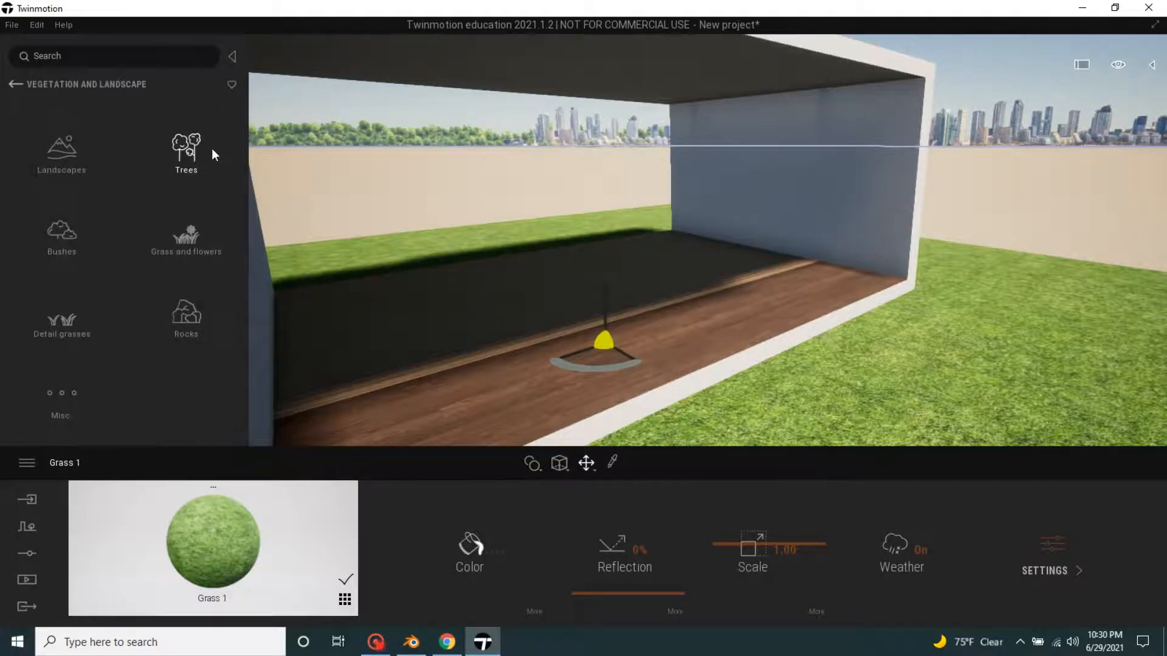
{"action": "left_click", "coordinate": [186, 146]}
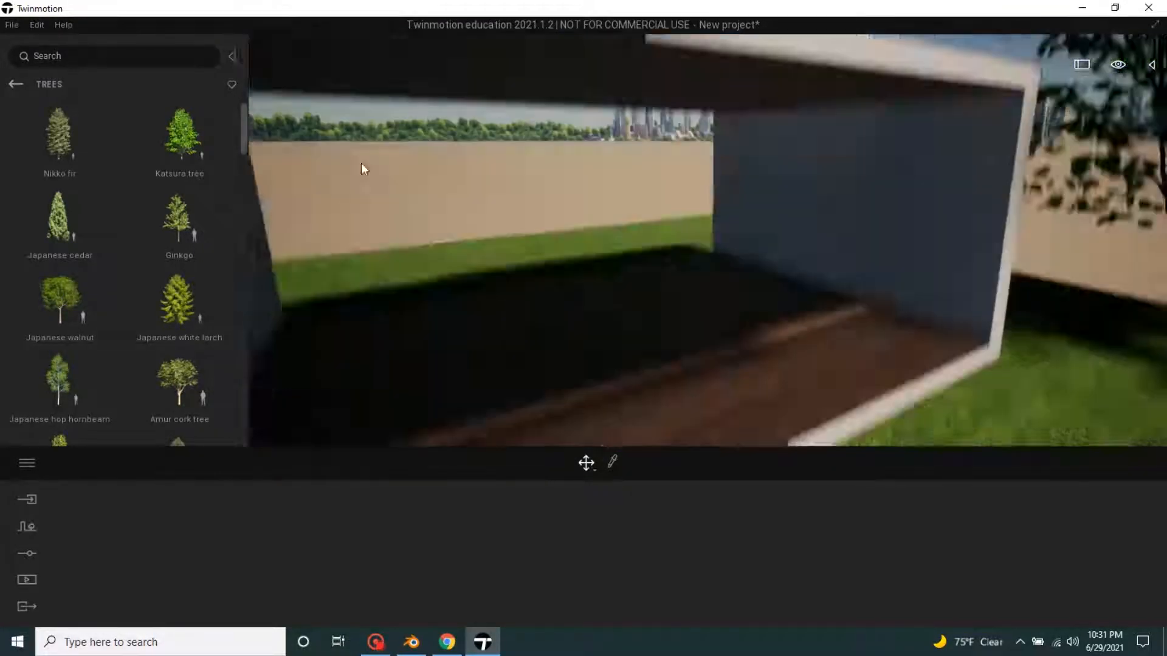
{"action": "left_click", "coordinate": [15, 83]}
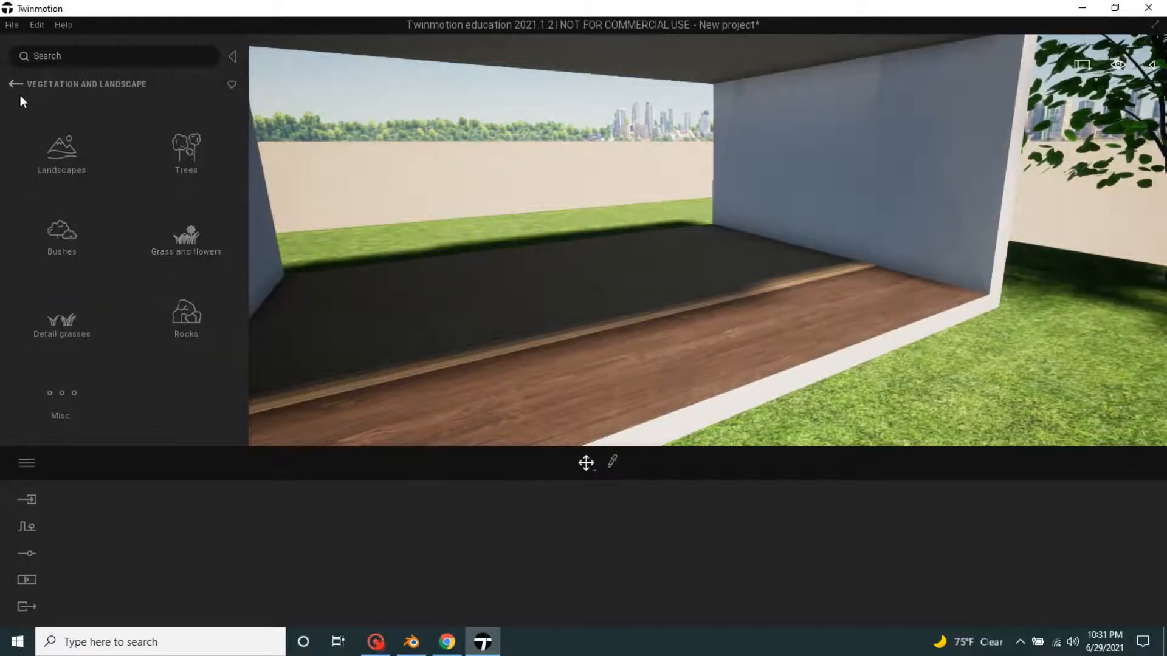
Place a living-room dining table with chairs inside the house.
{"action": "left_click", "coordinate": [14, 85]}
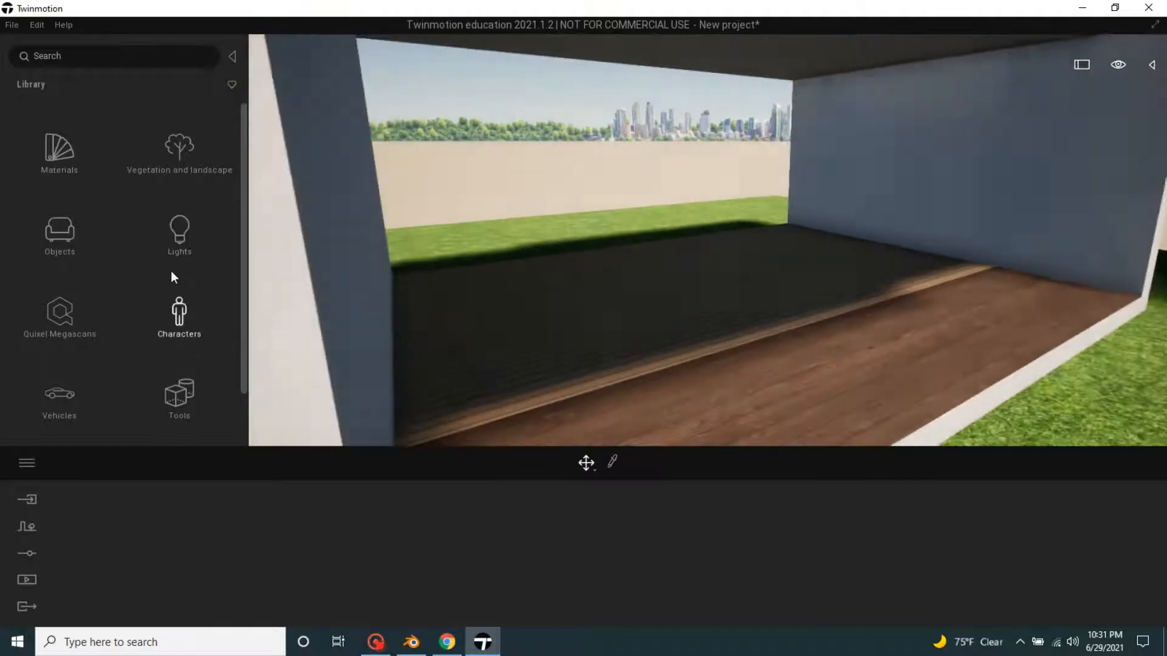
{"action": "left_click", "coordinate": [58, 231]}
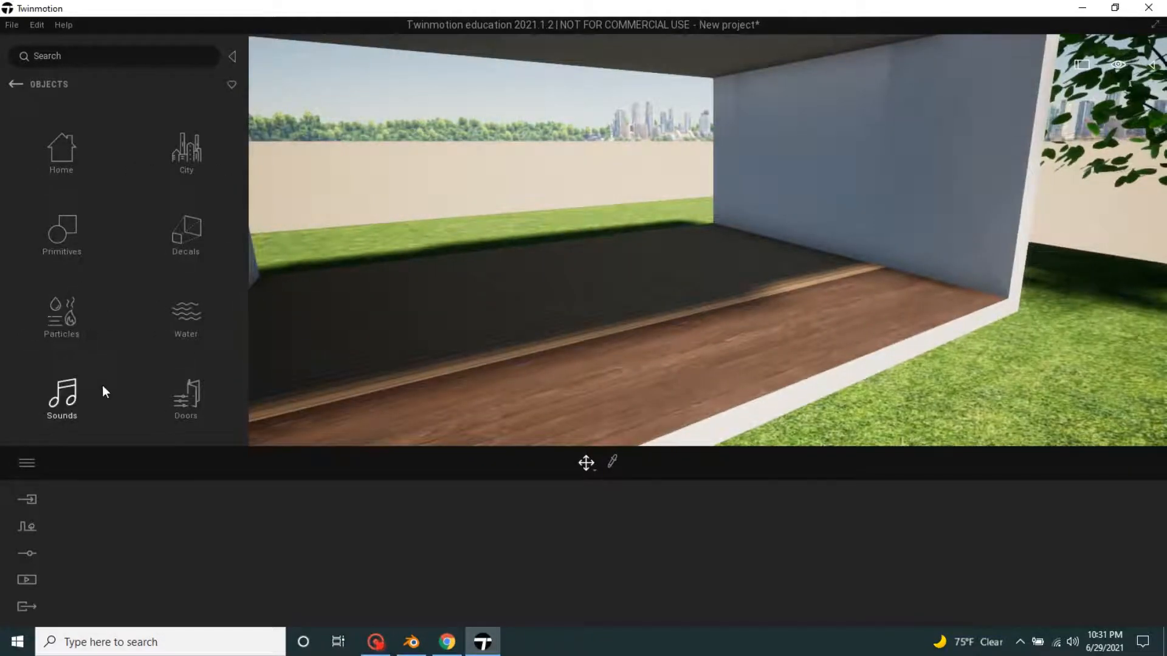
{"action": "left_click", "coordinate": [61, 151]}
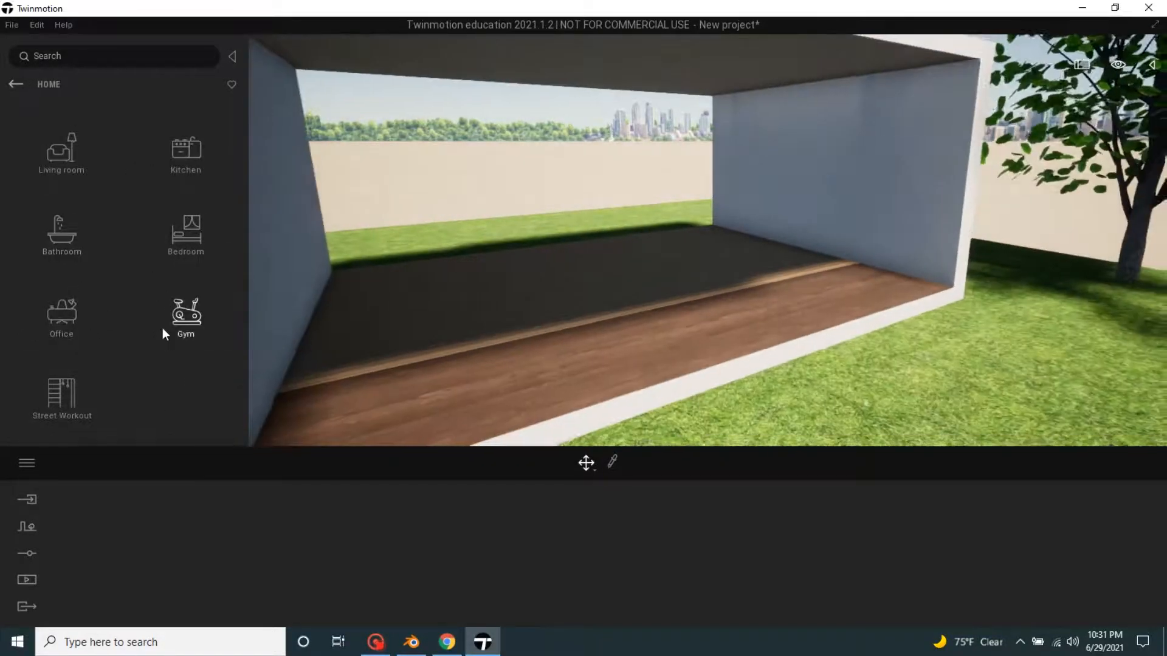
{"action": "left_click", "coordinate": [61, 151]}
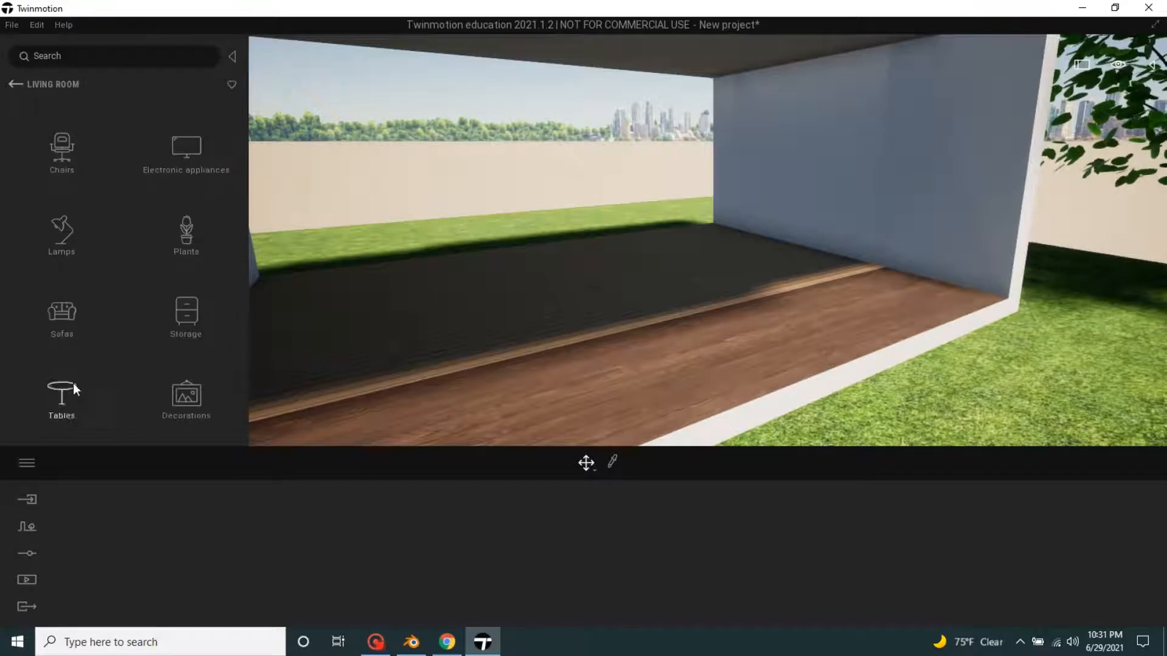
{"action": "left_click", "coordinate": [61, 395]}
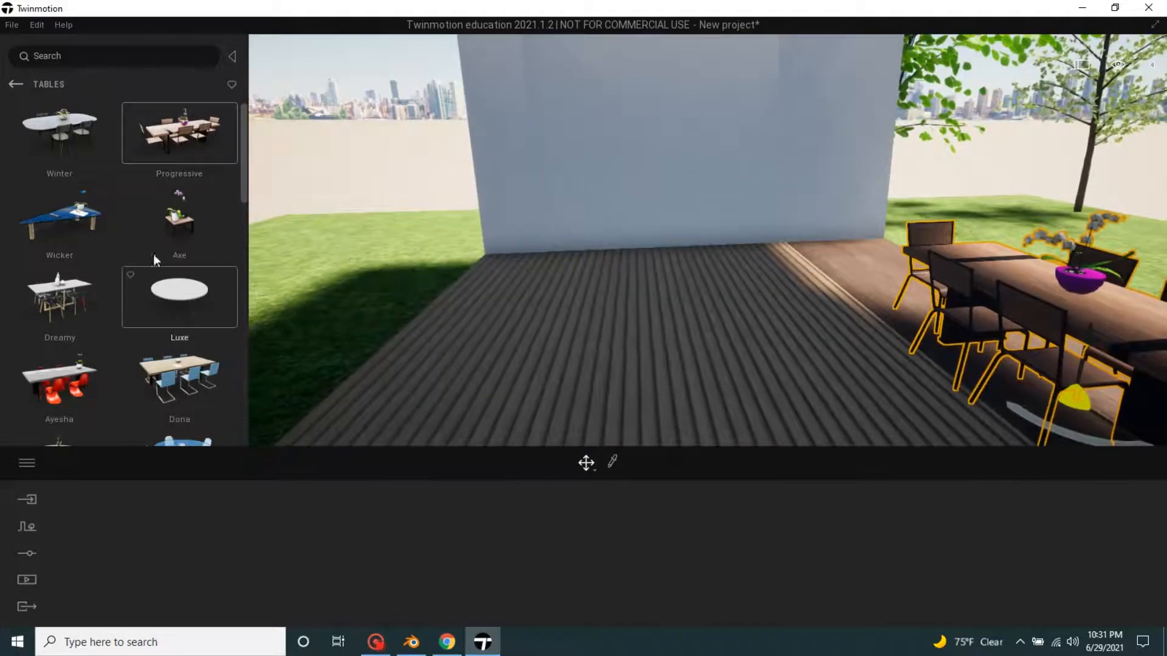
{"action": "left_click", "coordinate": [15, 84]}
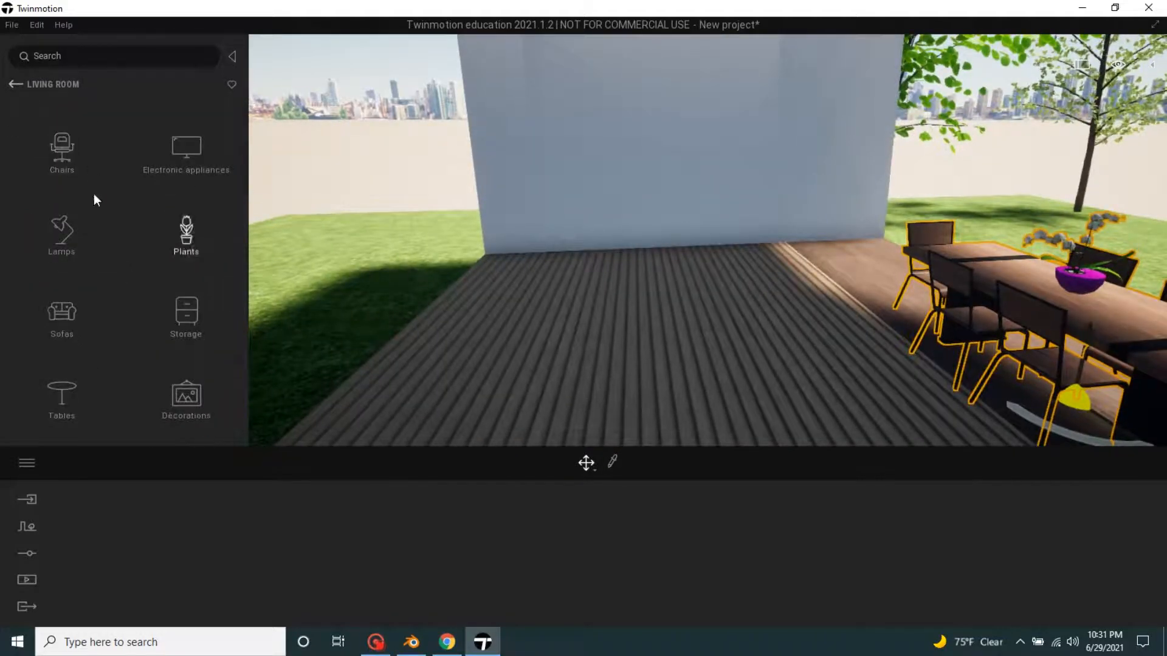
{"action": "left_click", "coordinate": [13, 85]}
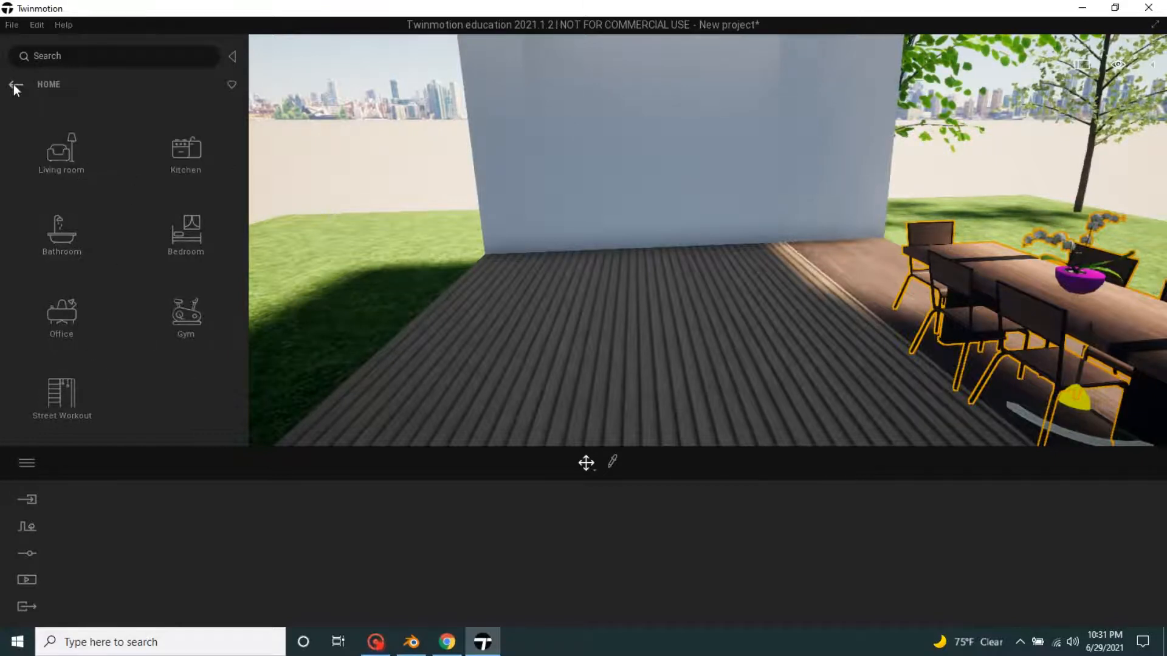
Place a blue sectional sofa from the Sofas collection on the wooden floor.
{"action": "left_click", "coordinate": [61, 149]}
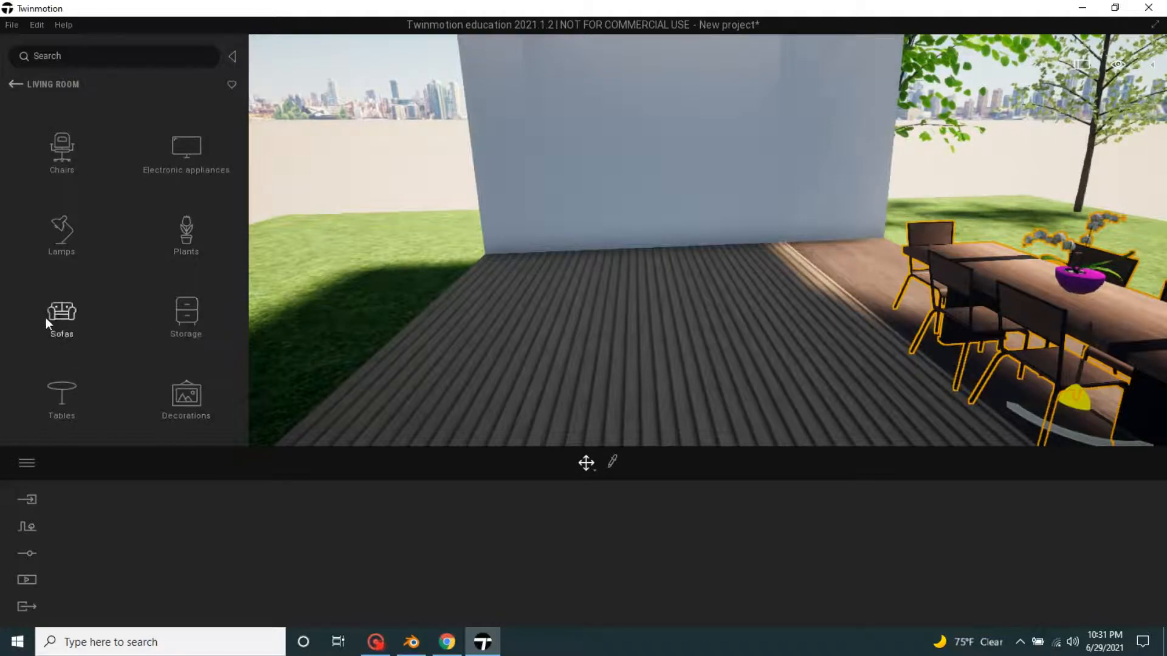
{"action": "left_click", "coordinate": [61, 313]}
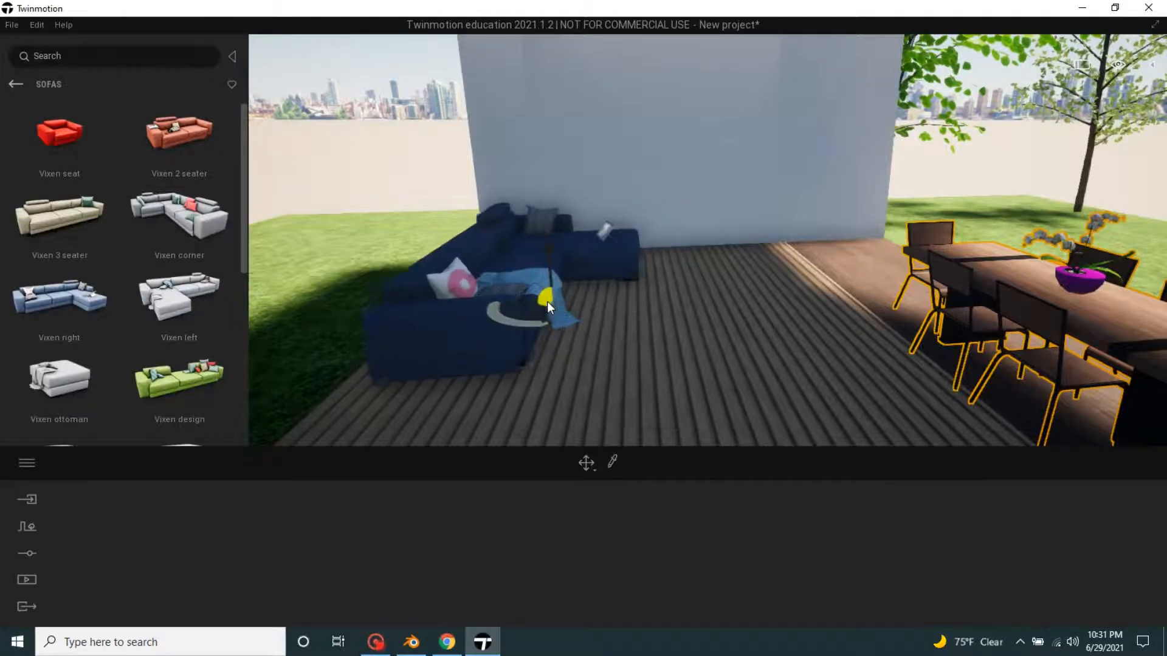
{"action": "left_click", "coordinate": [13, 84]}
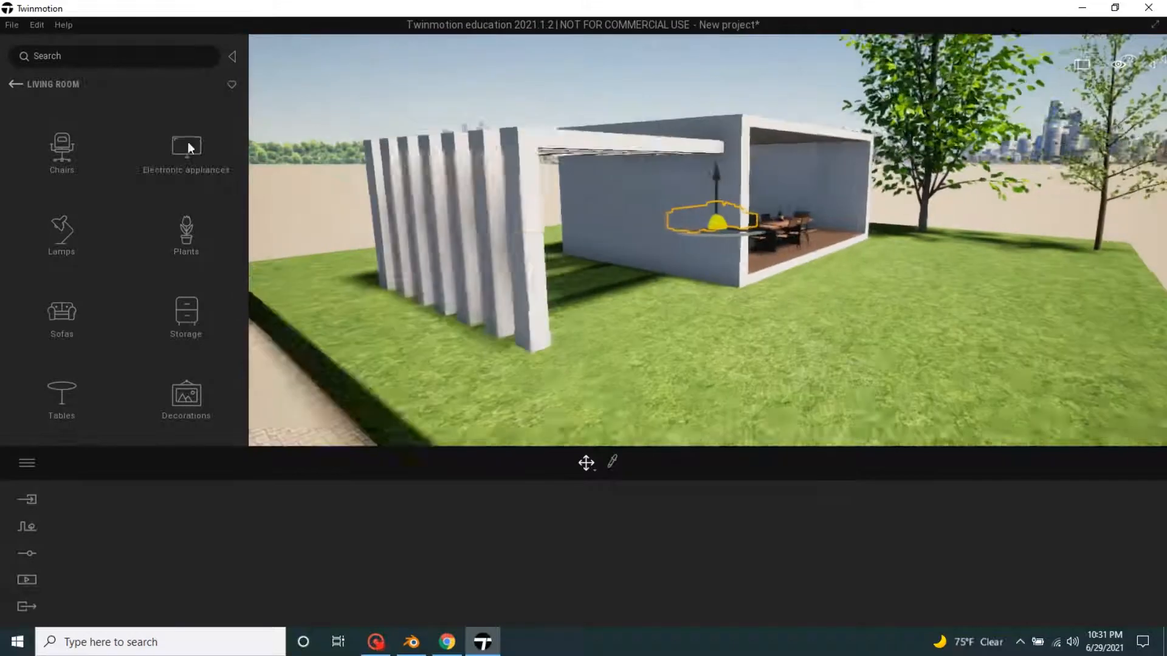
Navigate back to the Library home and browse into Vehicles > Cars.
{"action": "left_click", "coordinate": [13, 85]}
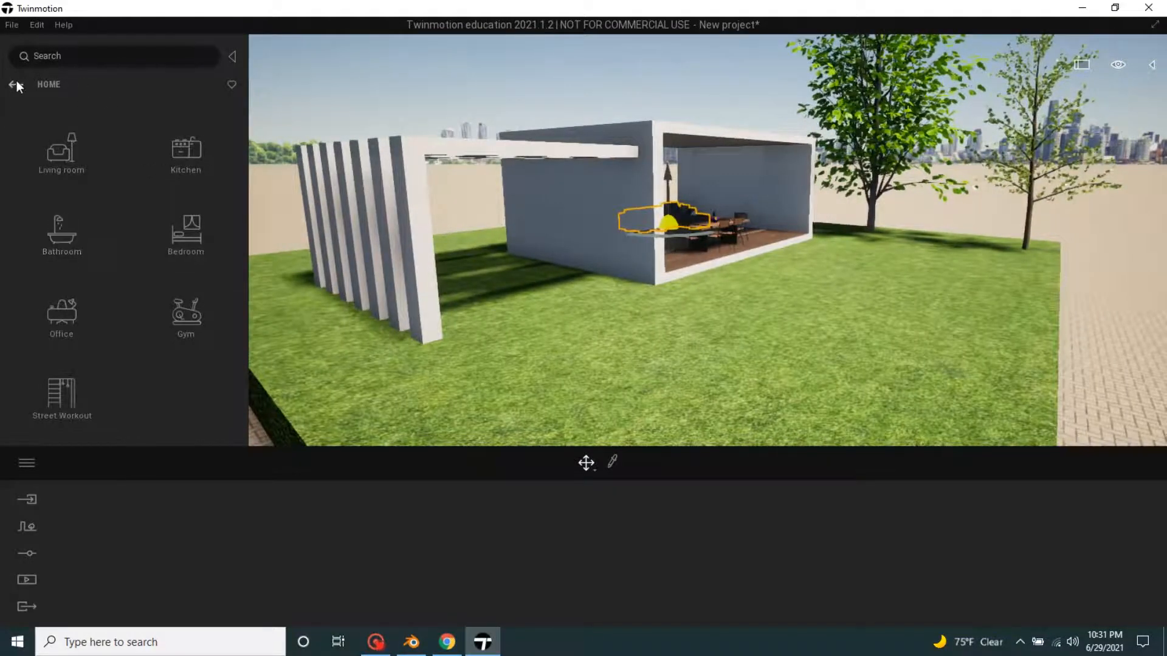
{"action": "mouse_move", "coordinate": [79, 231]}
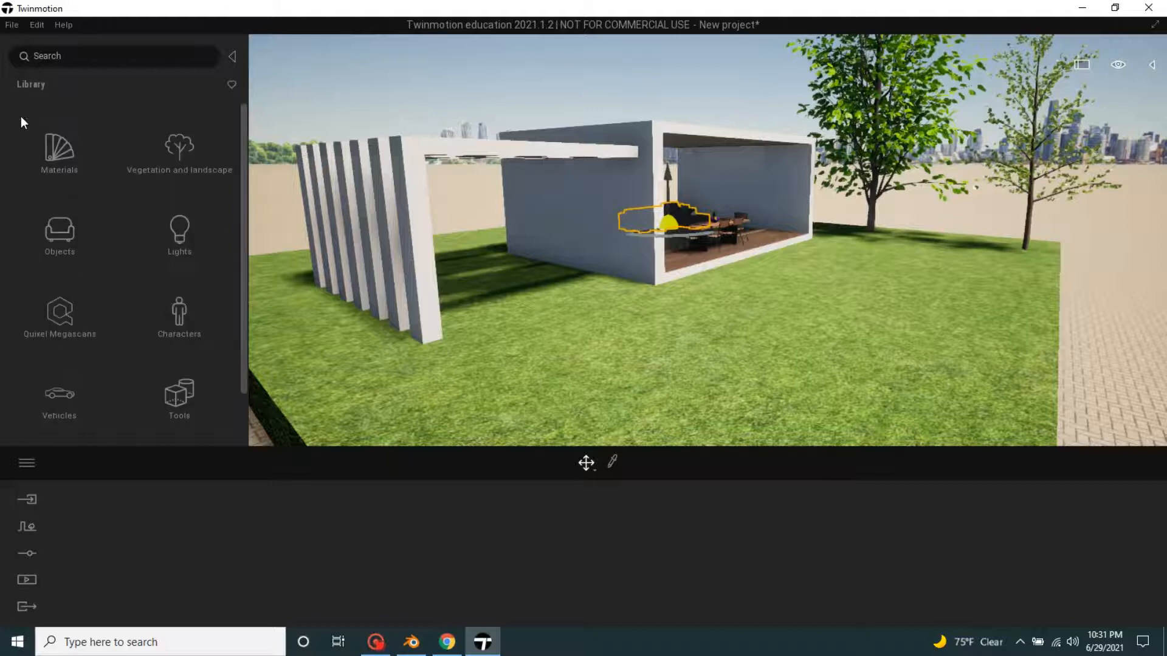
{"action": "left_click", "coordinate": [58, 393]}
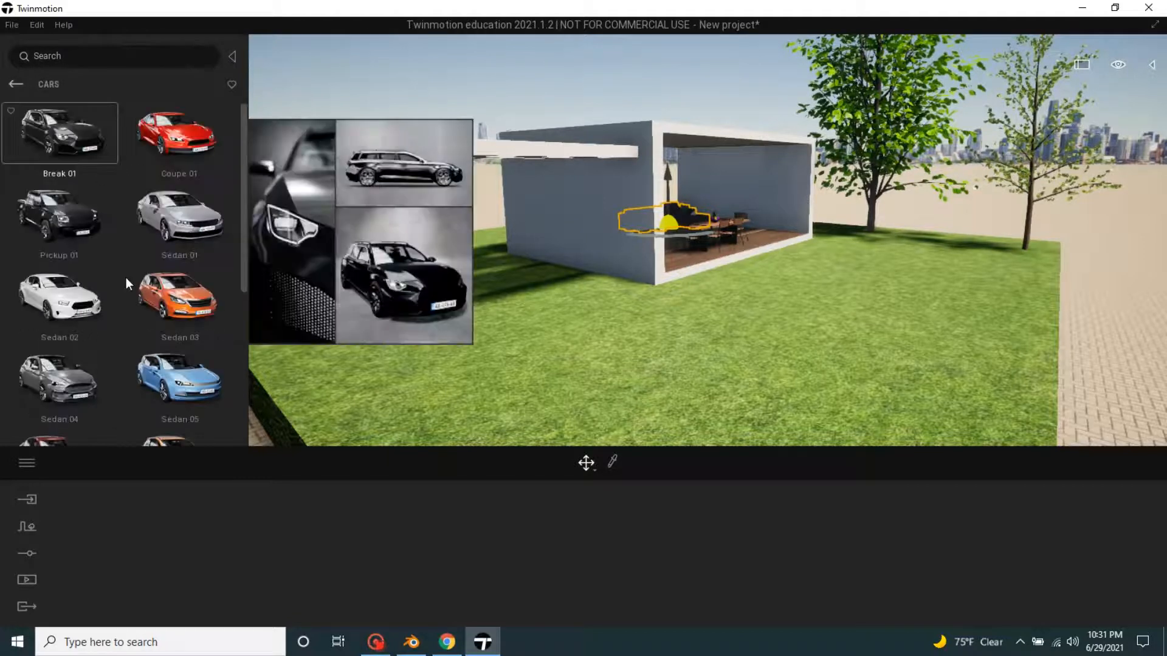